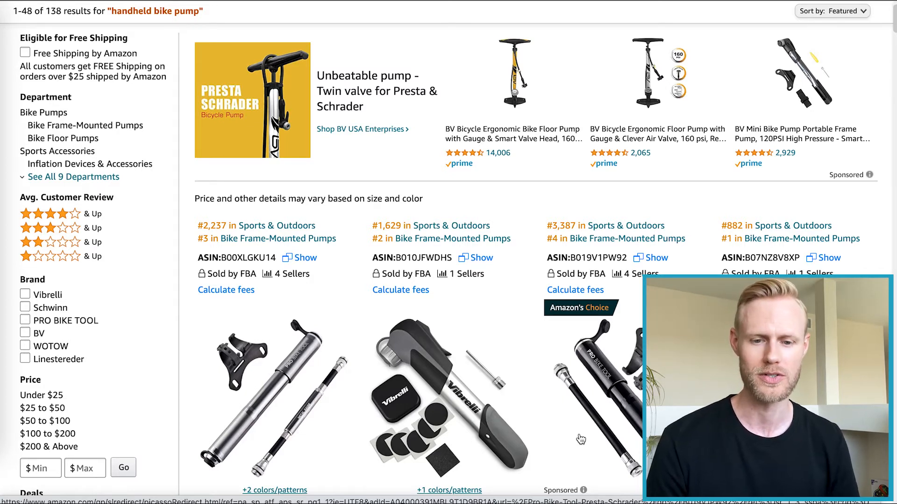
Step: Scroll the Xray results to review the bike pump summary: volume 134, 10 products checked
scroll("up", 3)
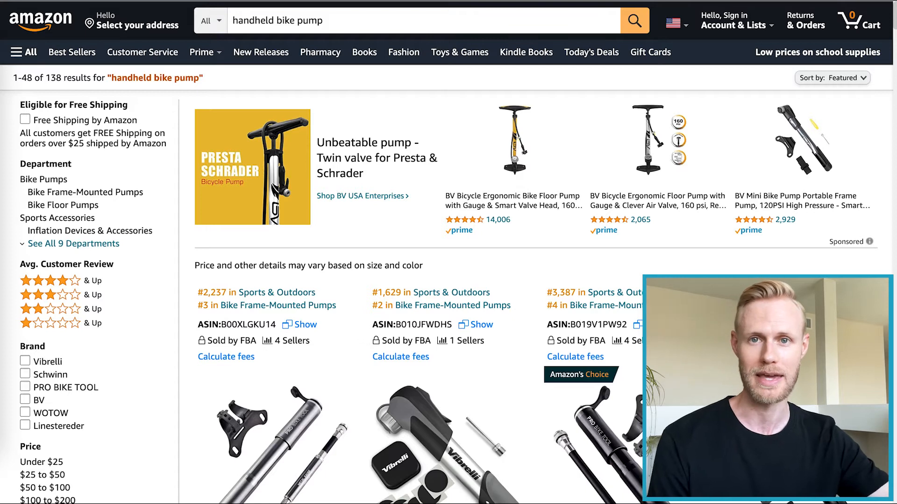
mouse_move(580, 341)
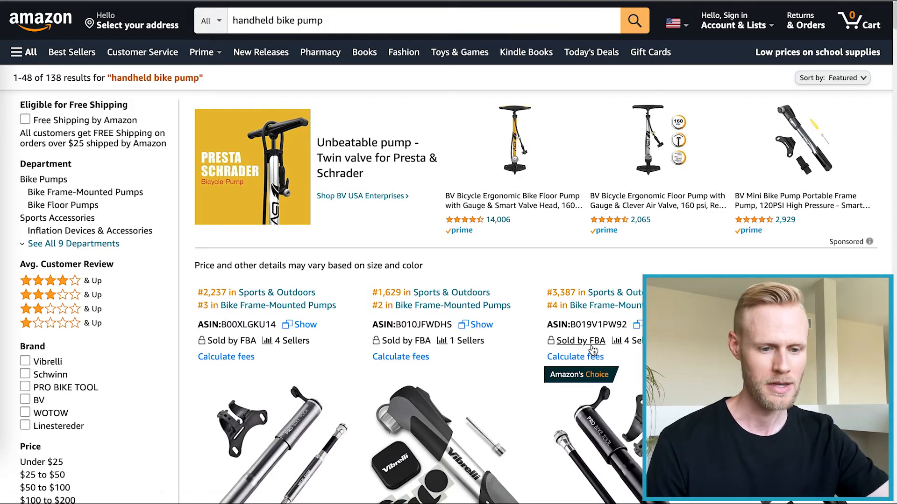
scroll("down", 3)
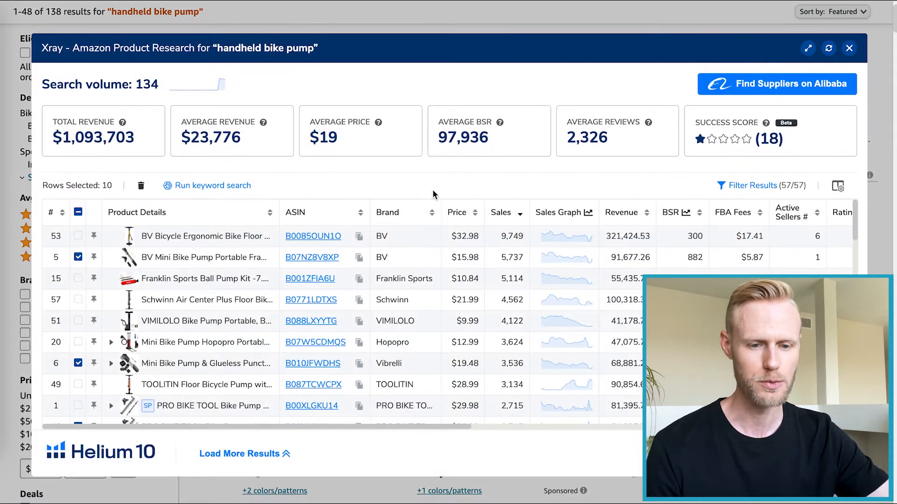
mouse_move(525, 143)
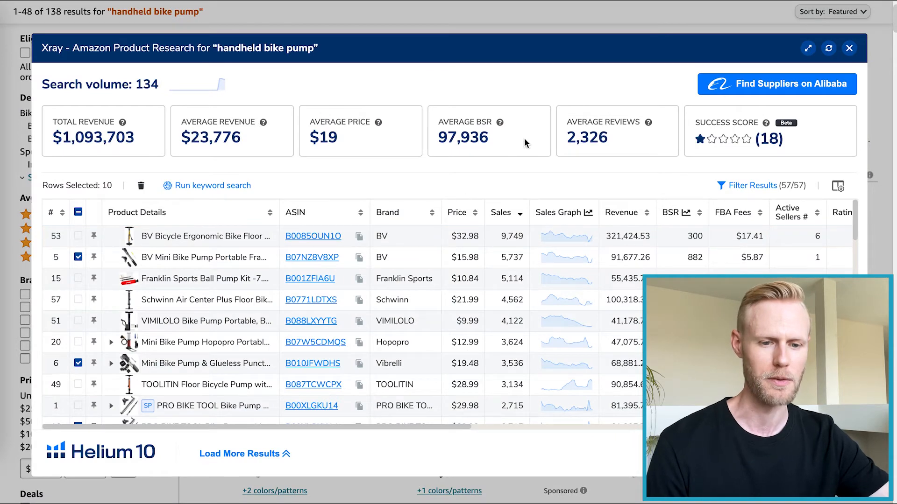
mouse_move(531, 219)
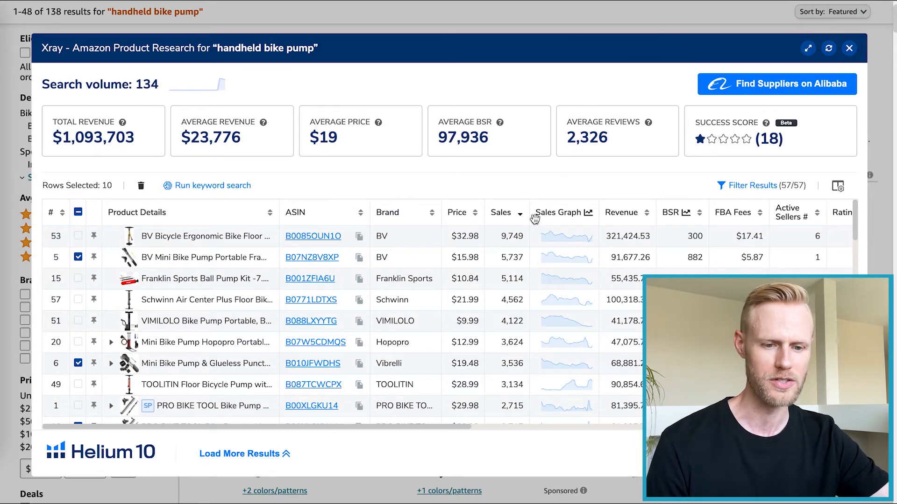
mouse_move(506, 342)
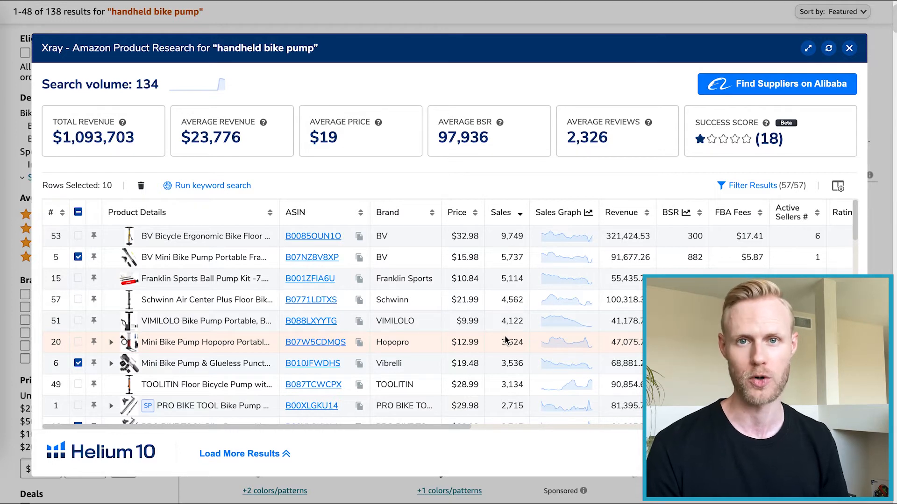
mouse_move(518, 340)
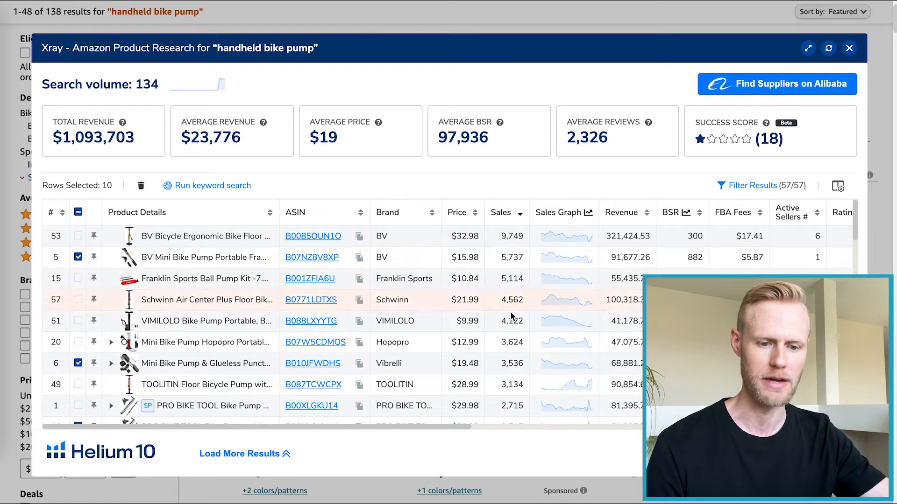
mouse_move(520, 196)
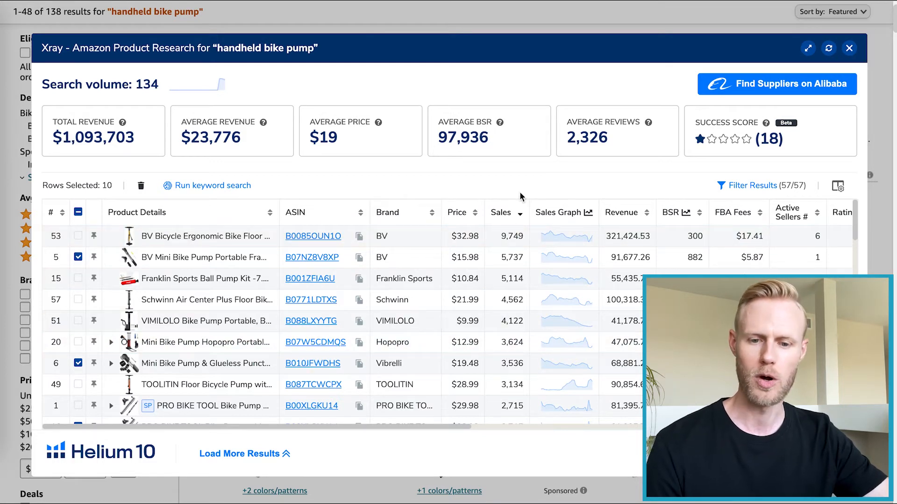
mouse_move(451, 175)
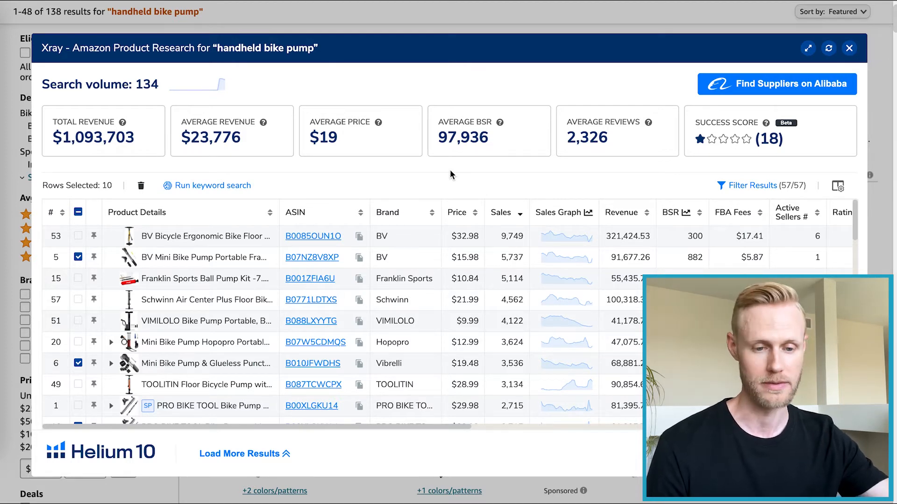
mouse_move(391, 170)
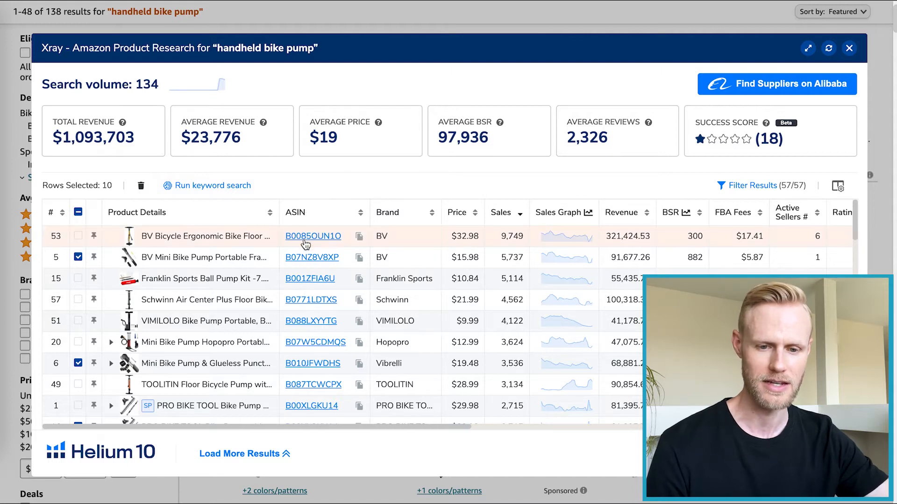
mouse_move(313, 235)
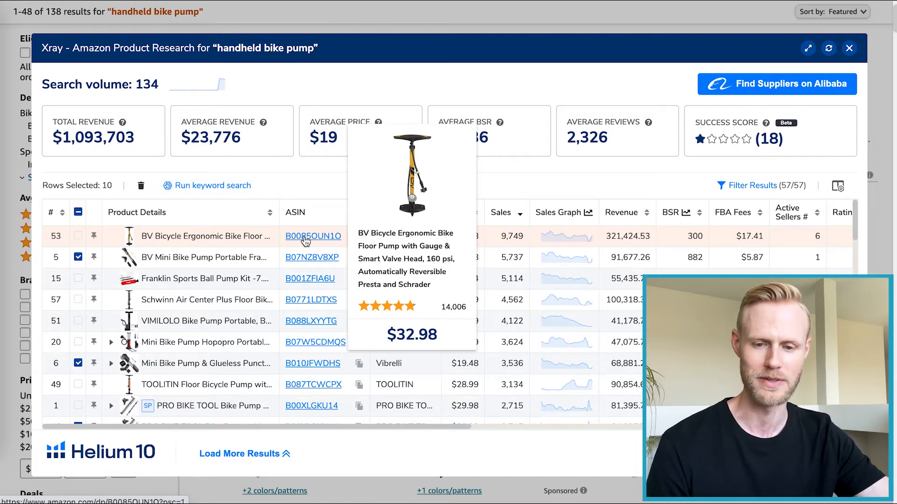
mouse_move(308, 263)
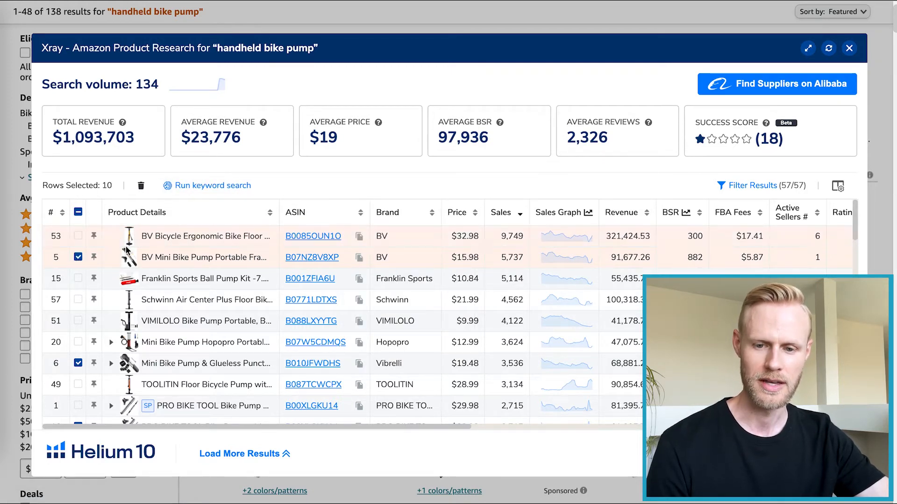
scroll("down", 3)
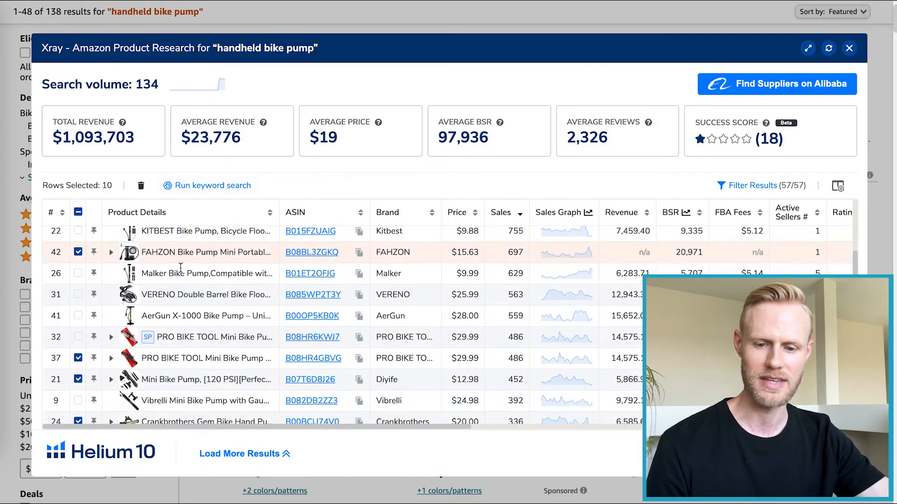
scroll("up", 3)
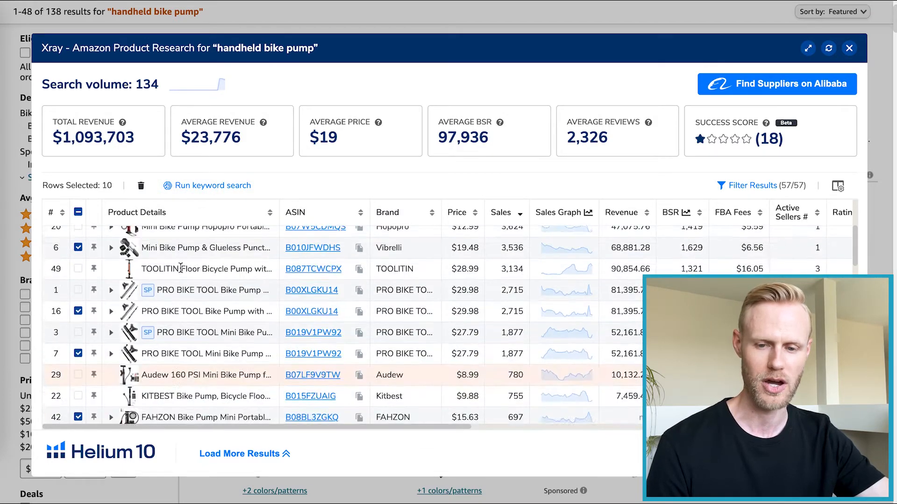
scroll("up", 3)
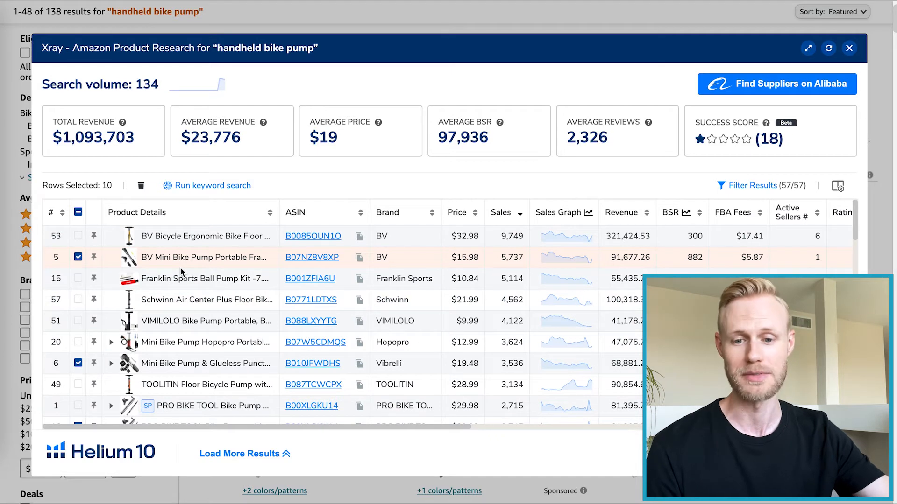
mouse_move(312, 300)
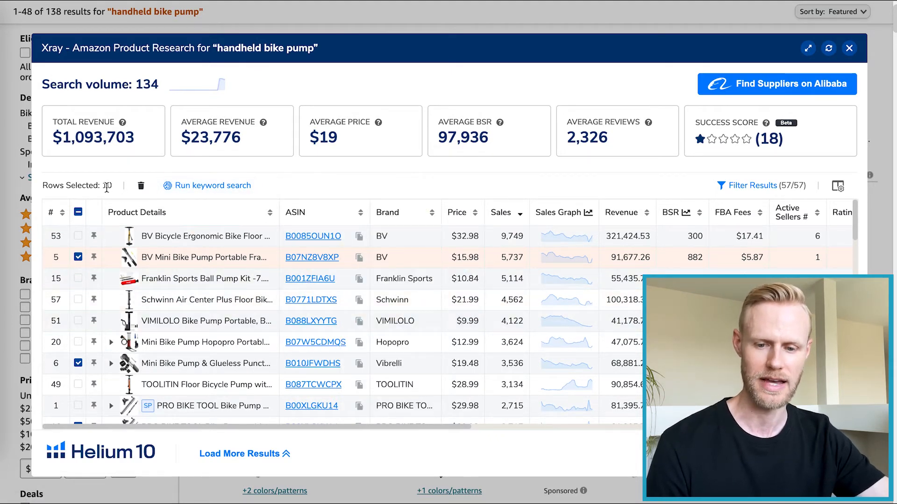
scroll("down", 3)
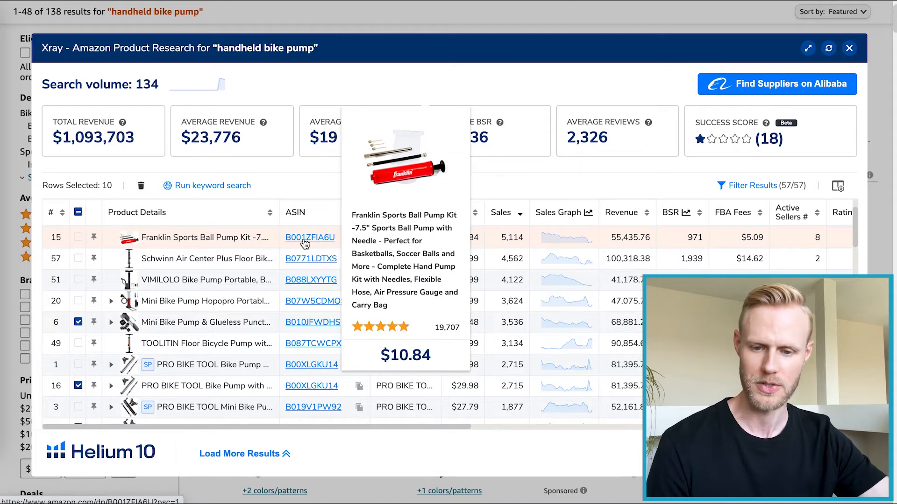
mouse_move(313, 323)
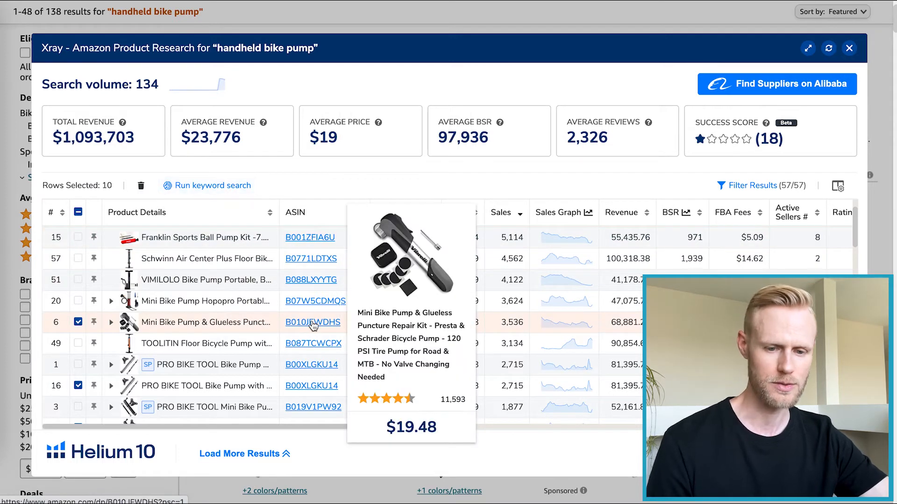
scroll("down", 3)
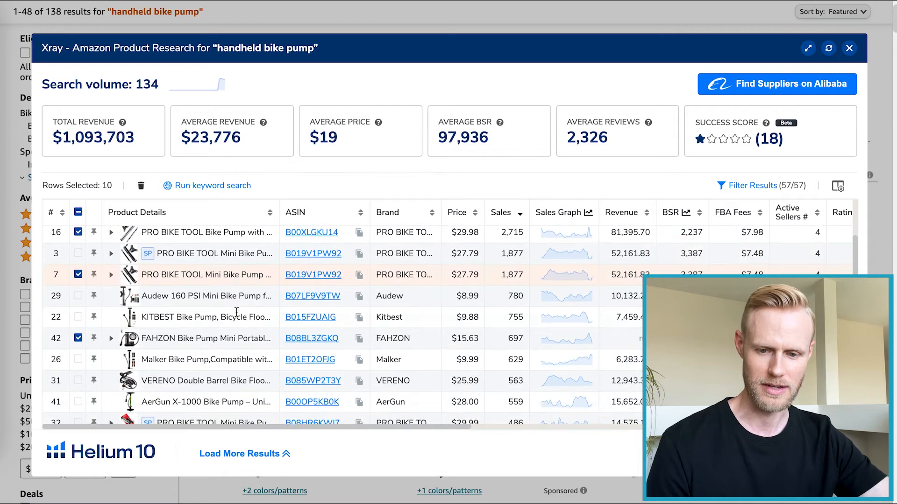
scroll("down", 3)
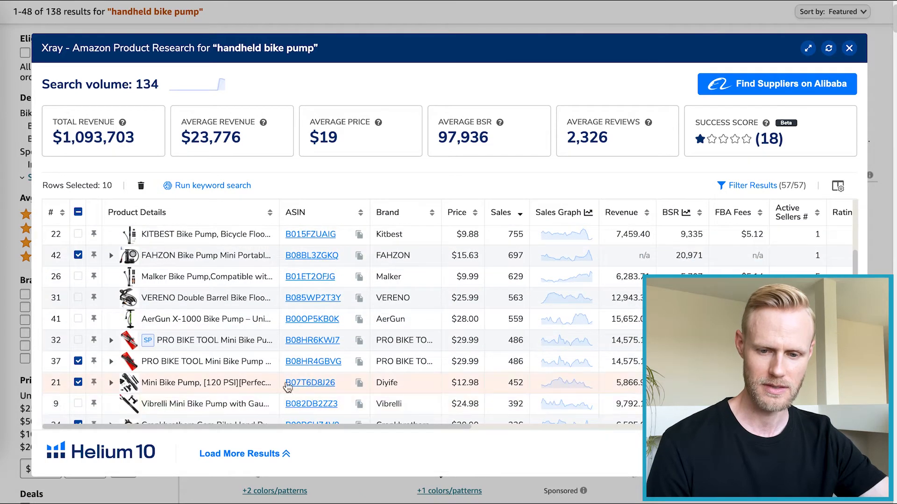
mouse_move(266, 327)
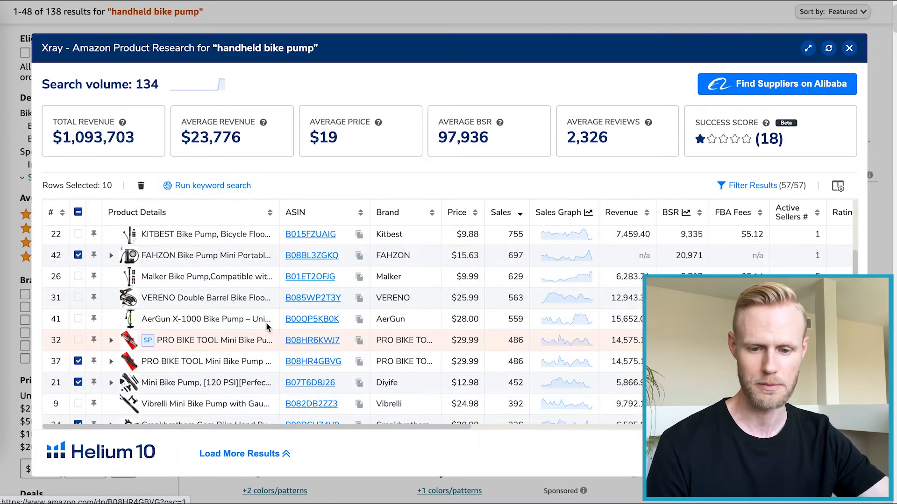
left_click(501, 212)
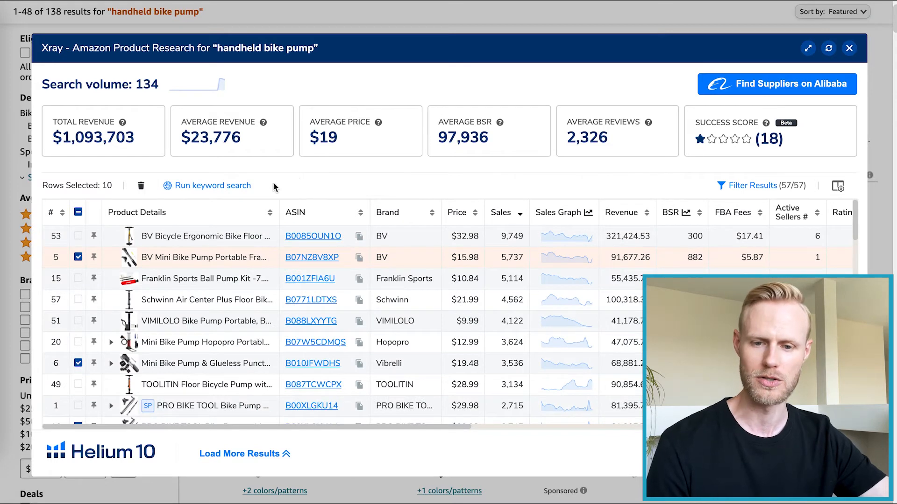
mouse_move(213, 192)
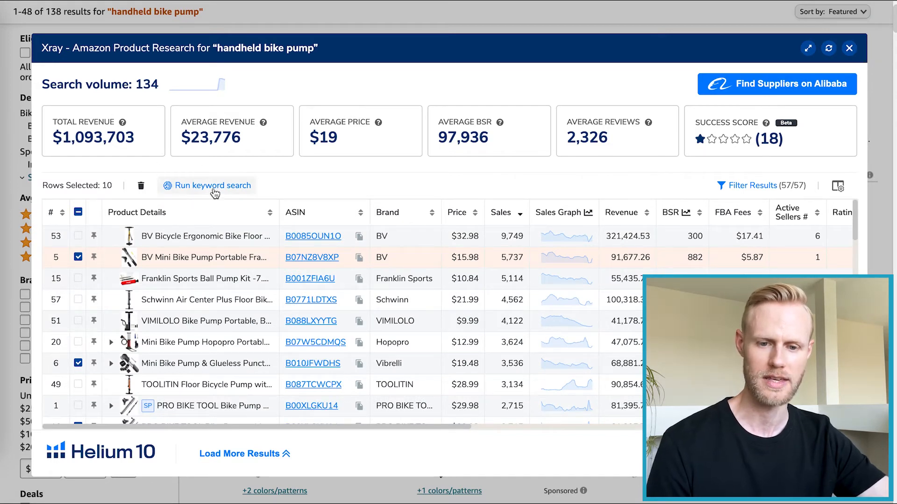
Step: Run the keyword search on the 10 checked pumps, loading Cerebro with 19,116 keywords
left_click(212, 185)
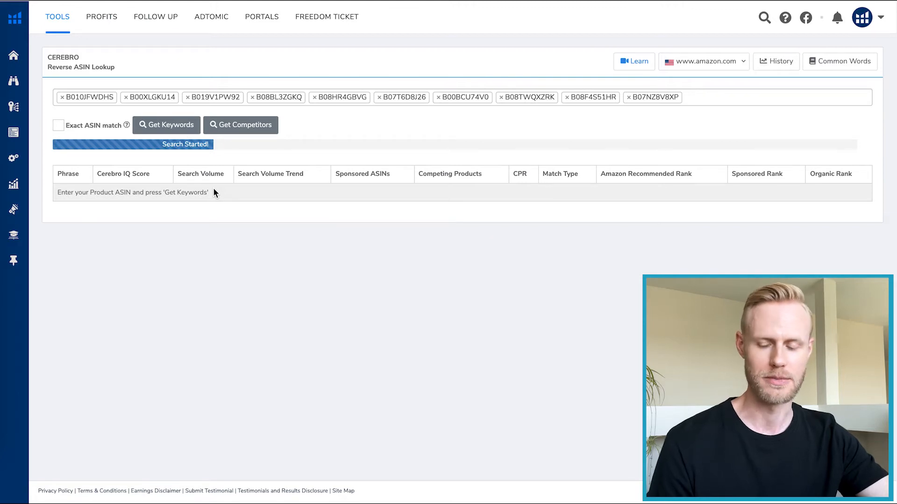
mouse_move(120, 112)
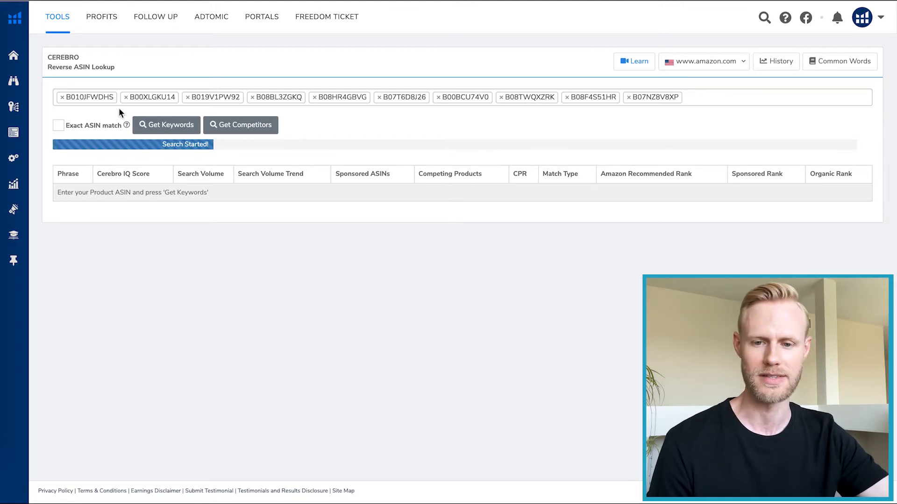
mouse_move(400, 258)
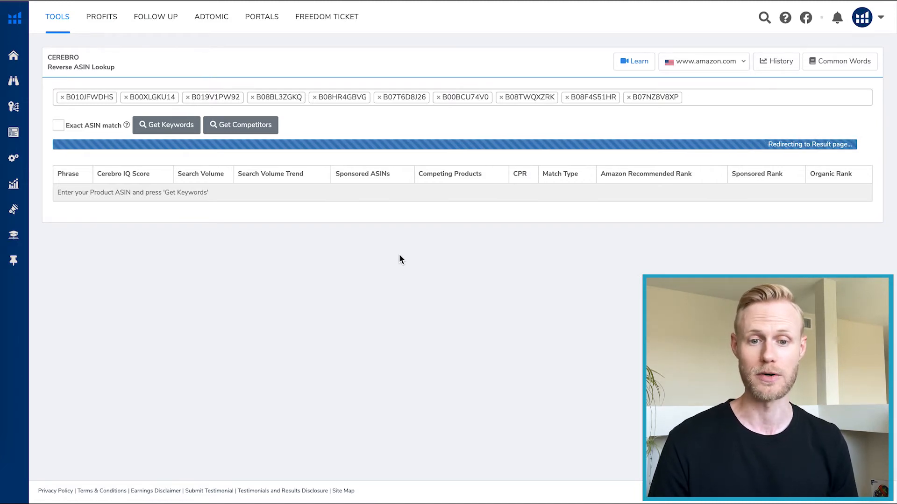
left_click(166, 125)
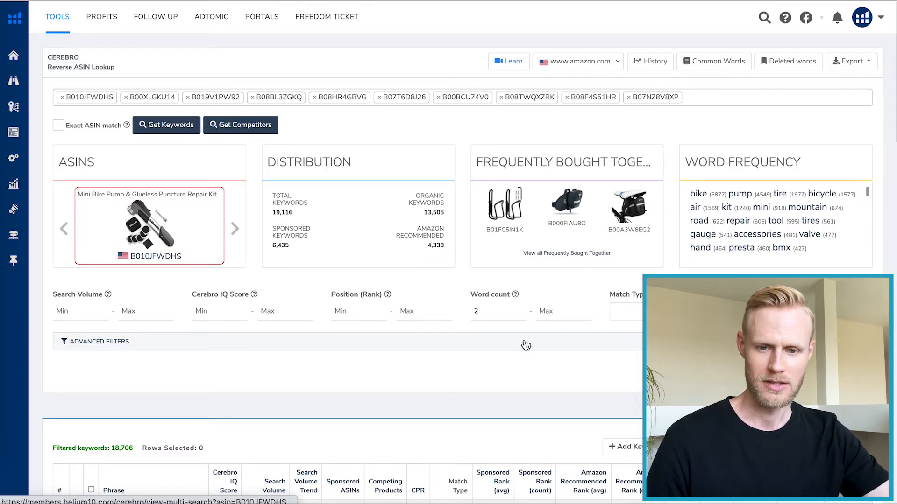
scroll("down", 3)
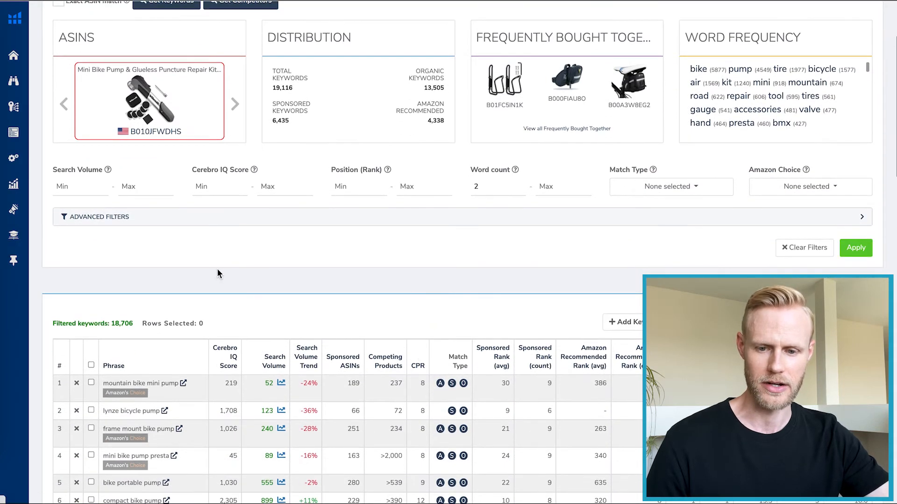
mouse_move(141, 330)
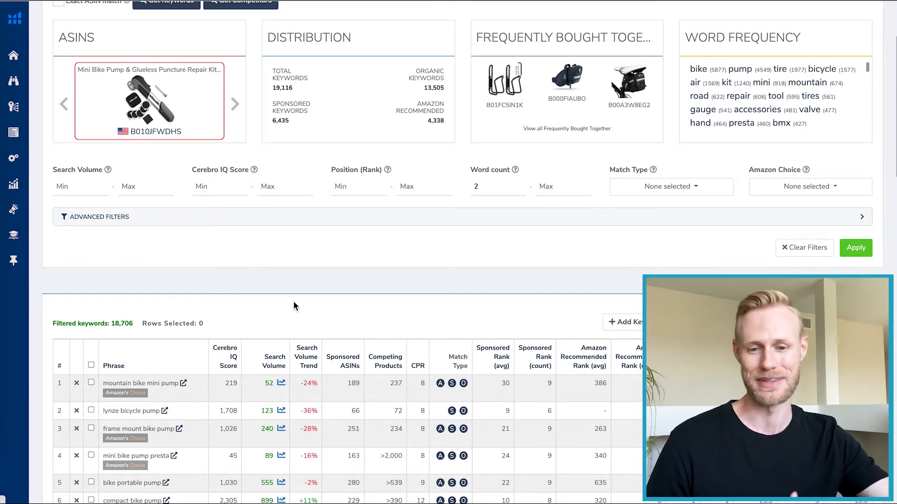
mouse_move(343, 264)
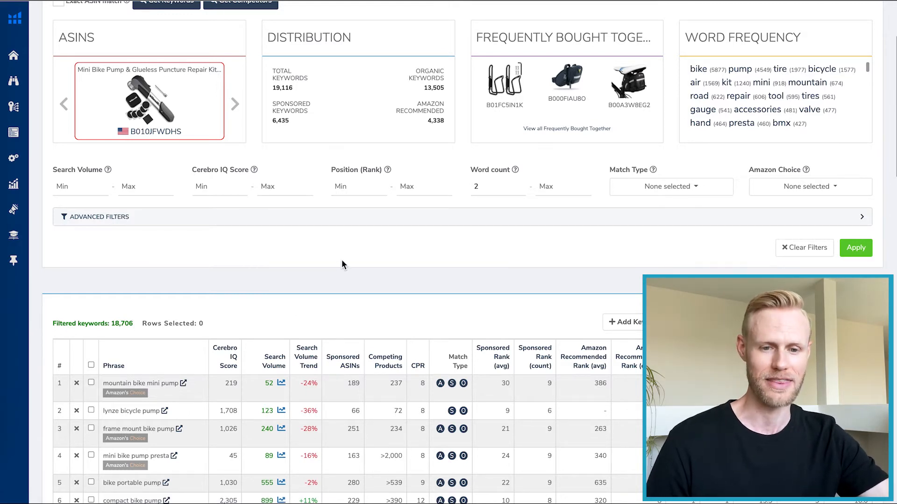
scroll("up", 3)
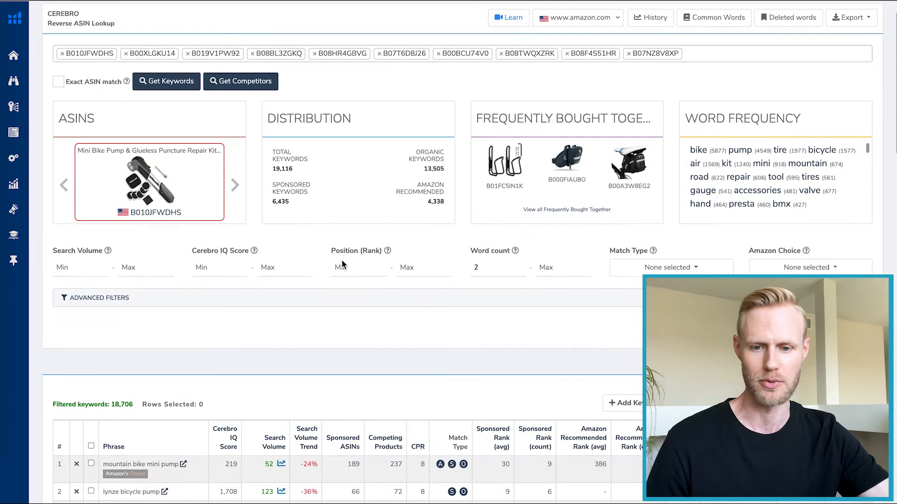
scroll("down", 3)
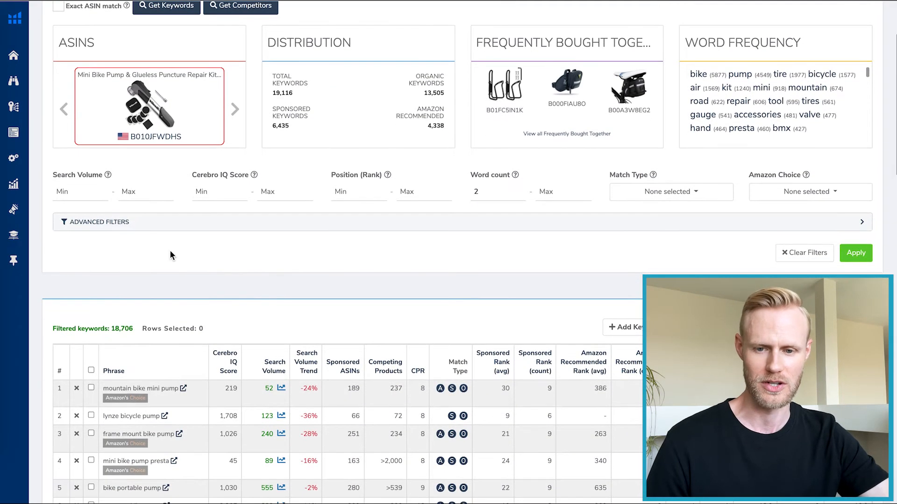
Step: Filter keywords to Organic matches with search volume at least 500, then reveal Advanced Filters
left_click(81, 192)
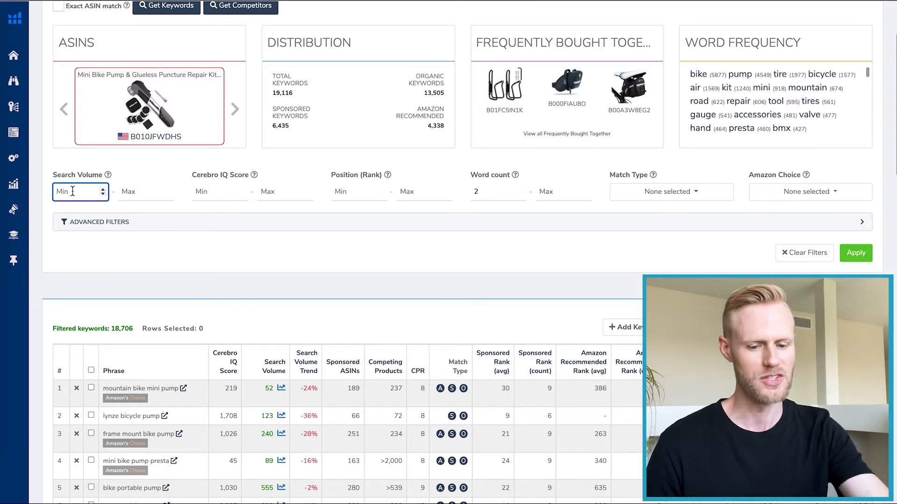
type("500")
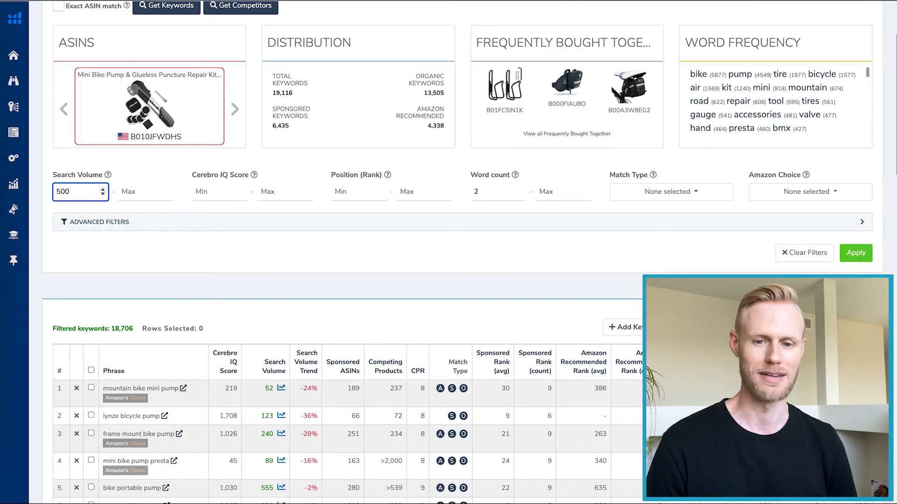
mouse_move(40, 278)
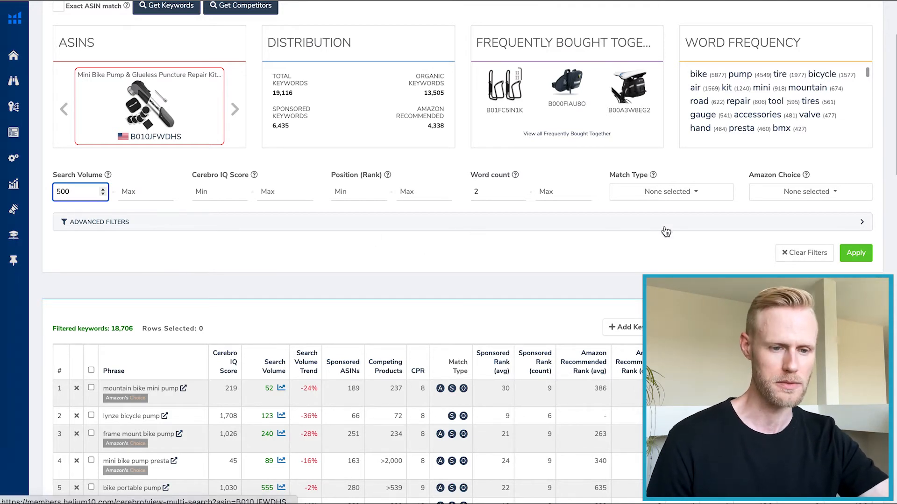
left_click(670, 192)
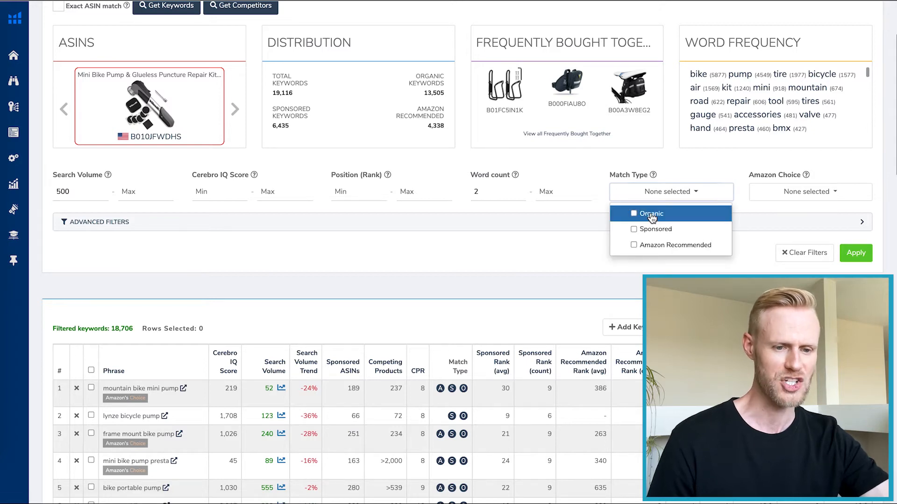
left_click(651, 213)
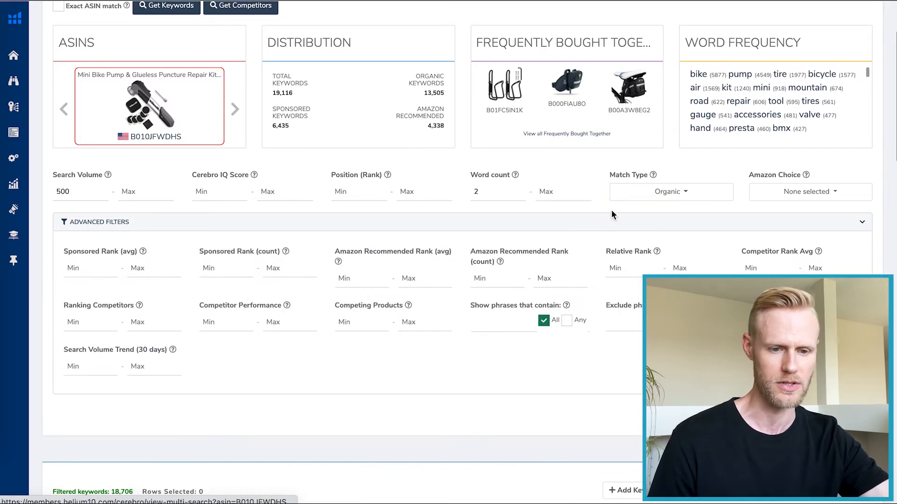
scroll("down", 3)
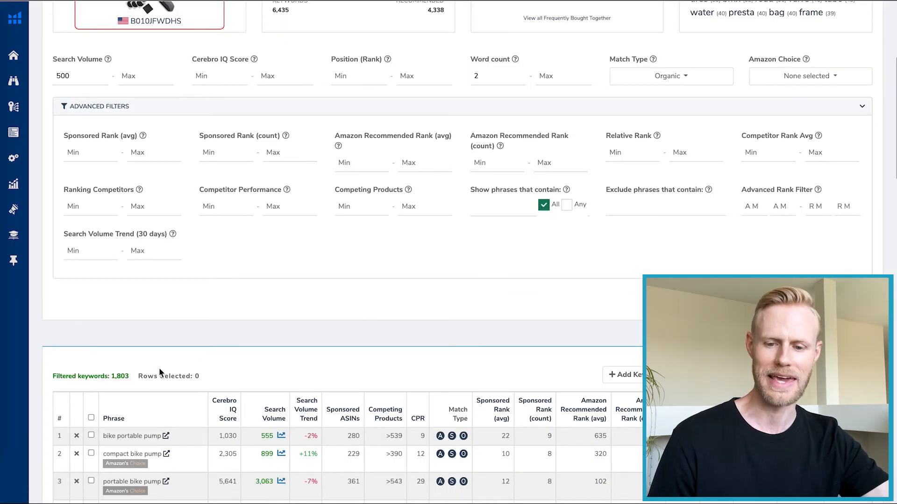
mouse_move(404, 327)
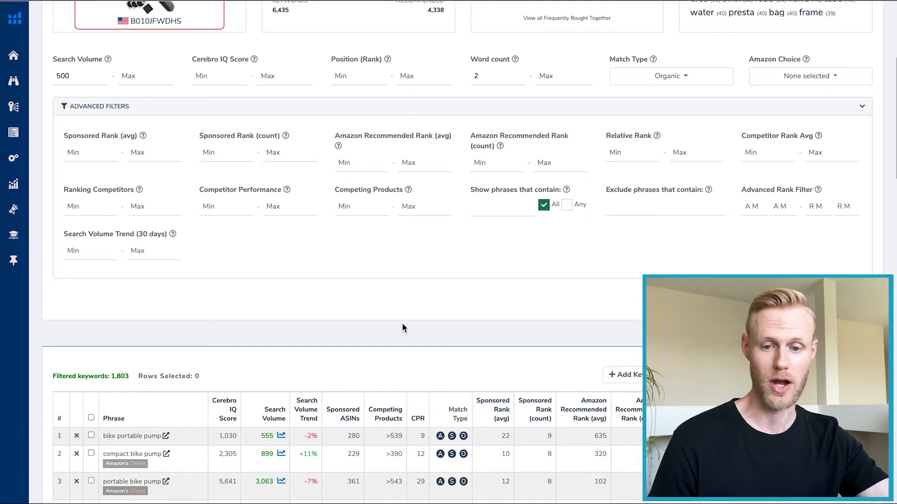
scroll("up", 3)
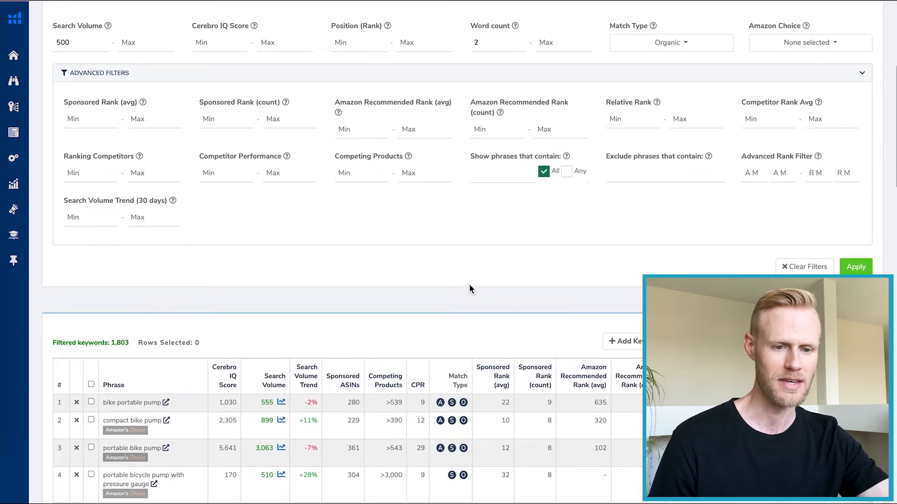
scroll("up", 3)
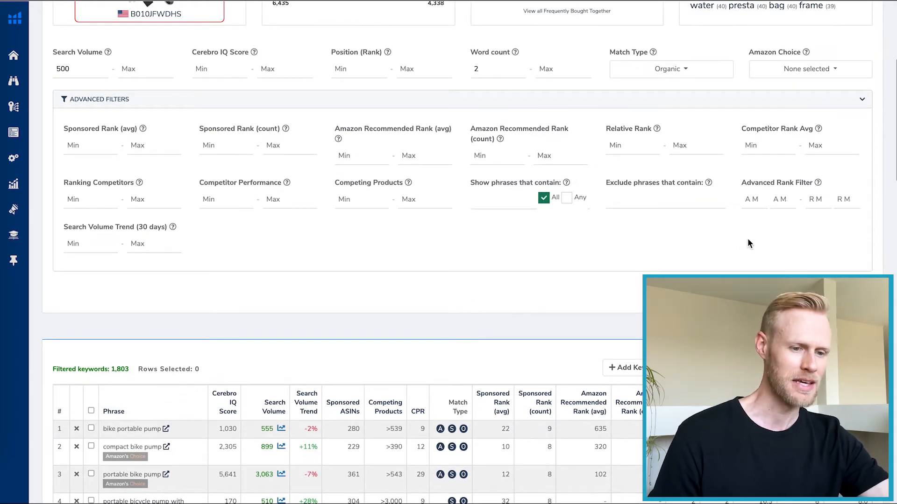
mouse_move(819, 182)
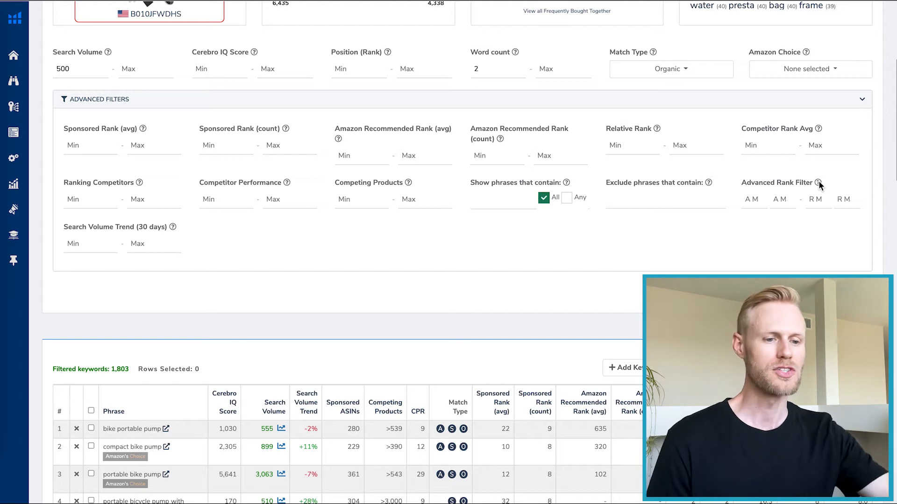
mouse_move(814, 209)
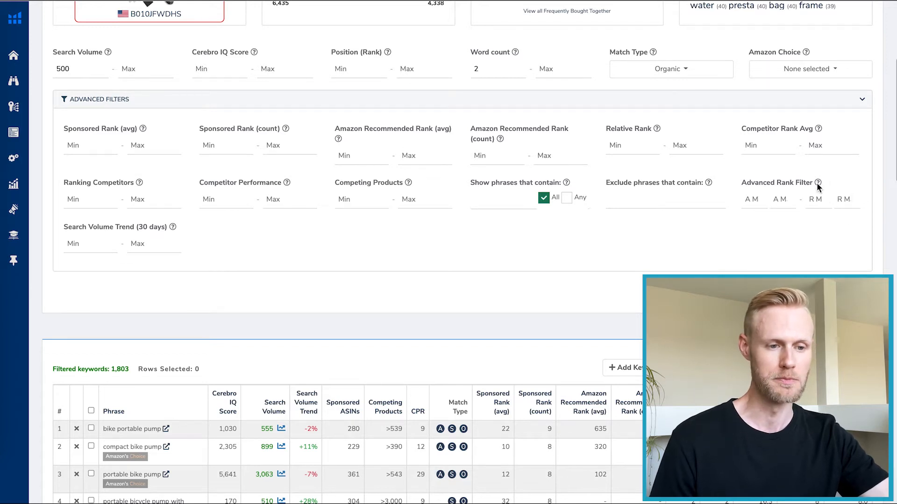
mouse_move(819, 182)
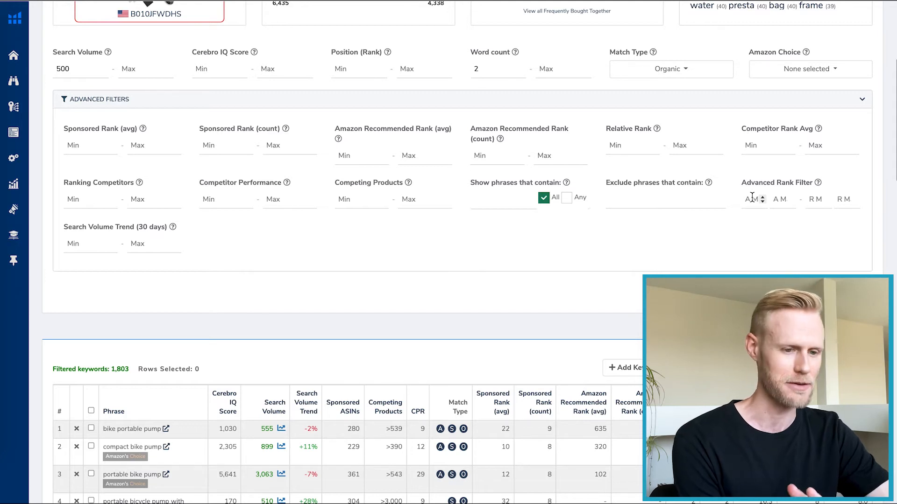
Step: Apply an advanced rank filter: 7 competitors ranking between 1 and 30, leaving 33 keywords
left_click(754, 199)
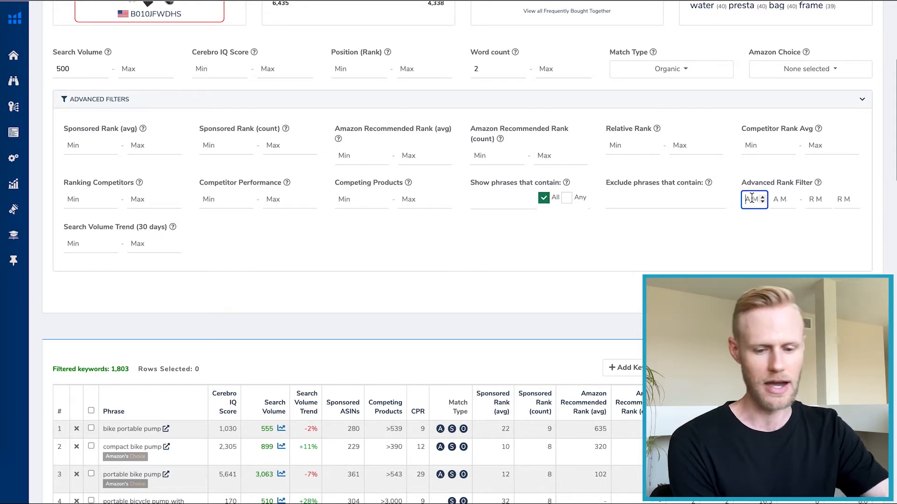
type("7")
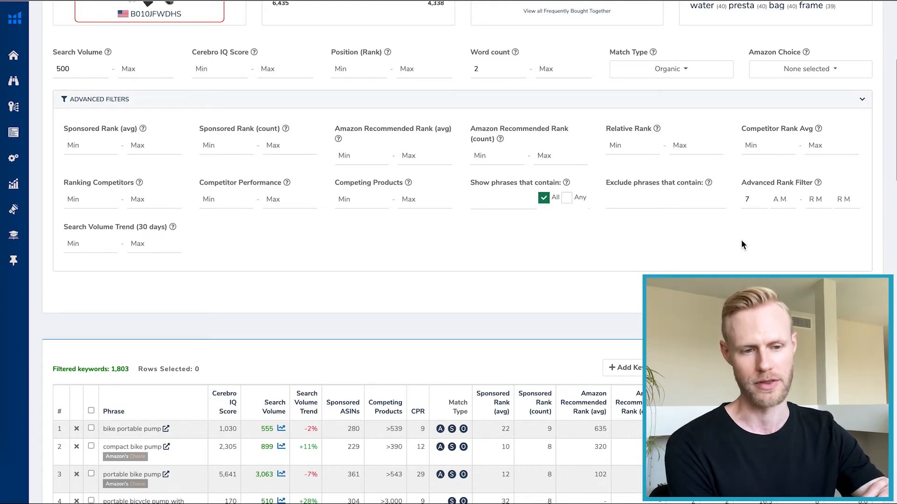
mouse_move(815, 228)
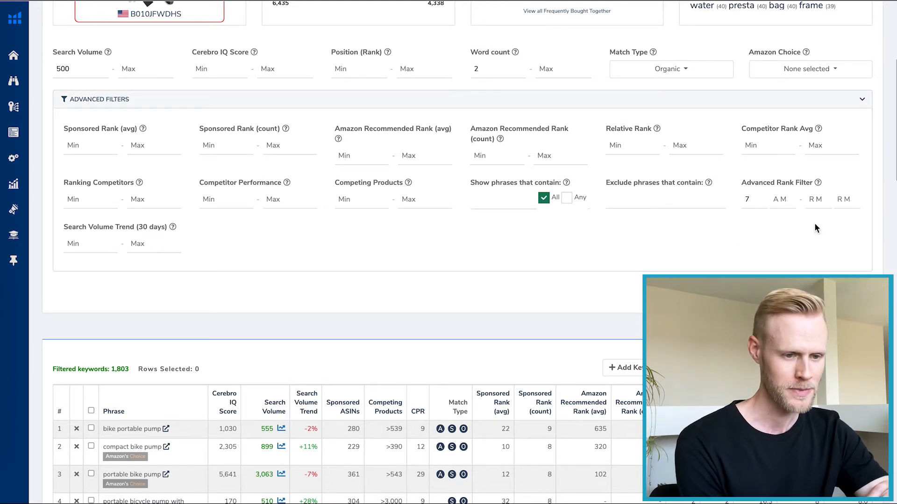
left_click(818, 199)
type("30")
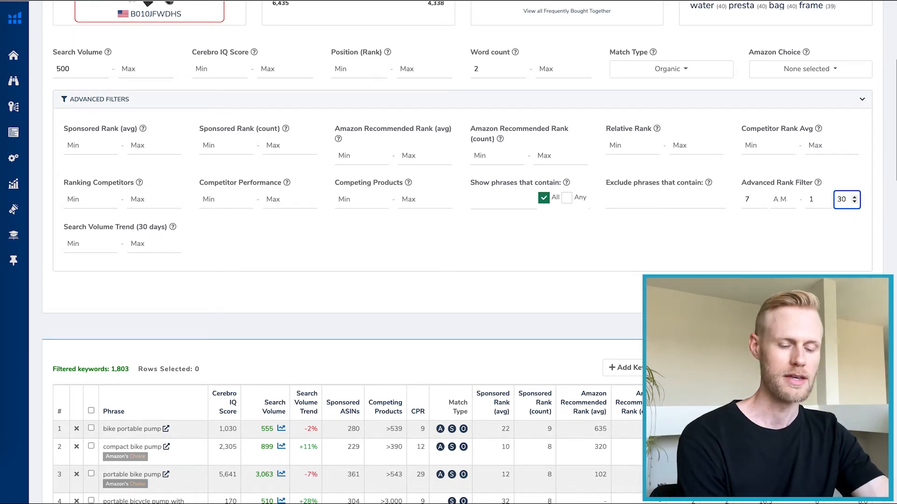
mouse_move(692, 251)
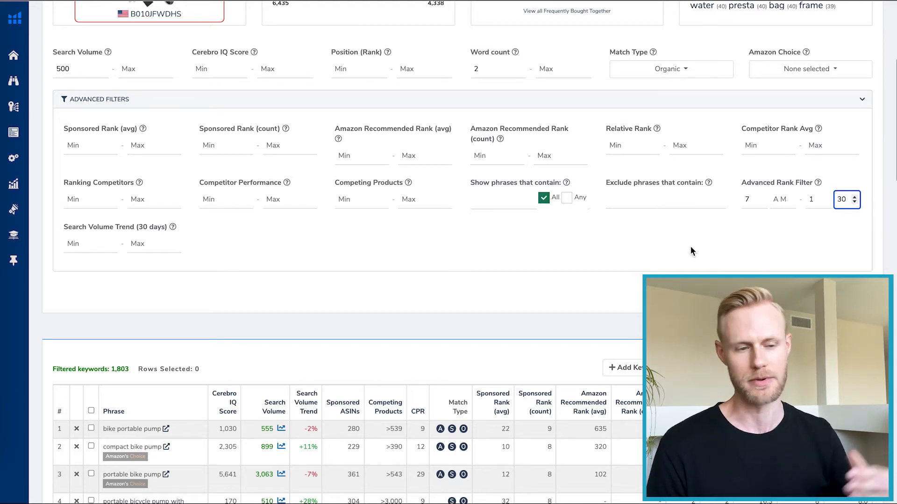
mouse_move(771, 232)
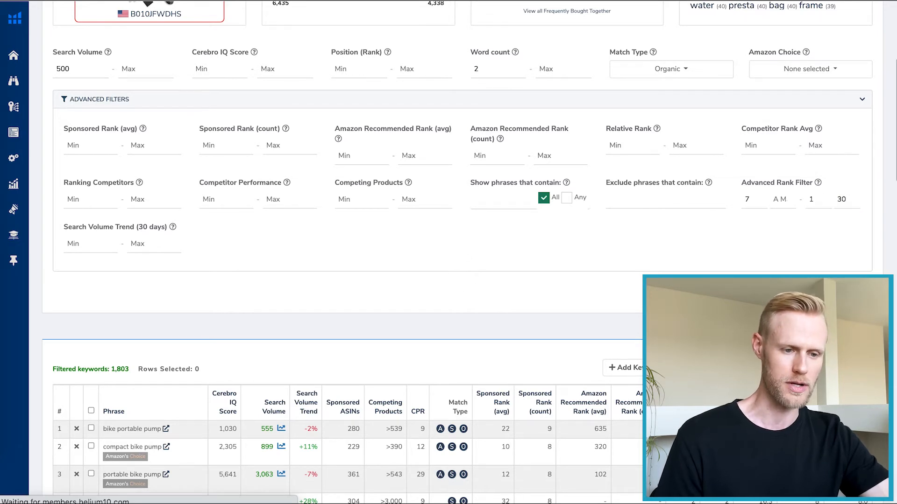
left_click(855, 268)
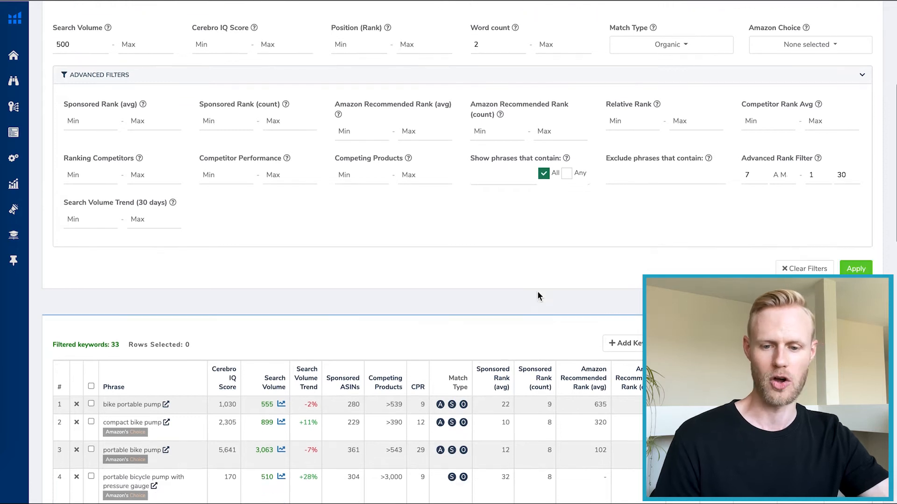
mouse_move(458, 312)
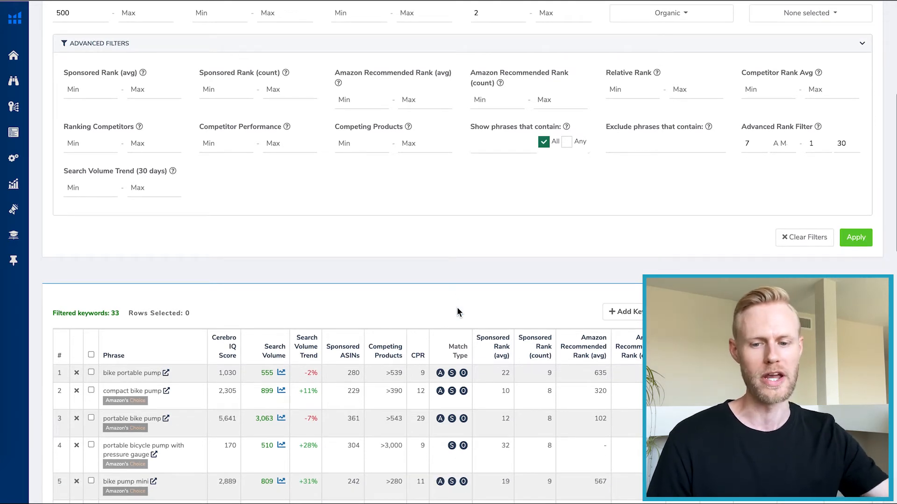
scroll("down", 3)
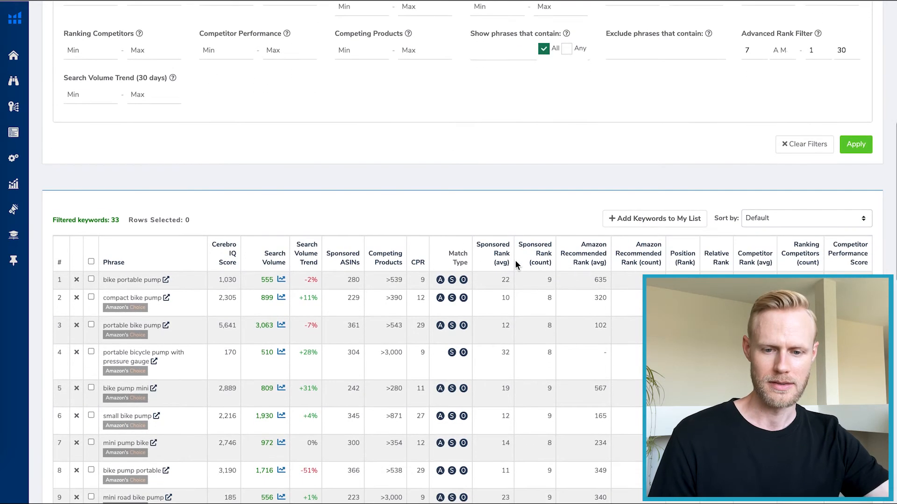
scroll("down", 3)
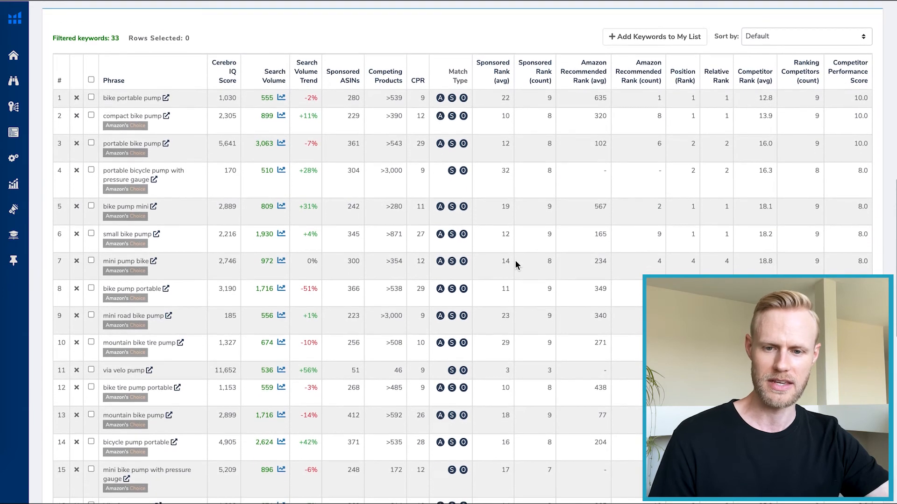
scroll("up", 3)
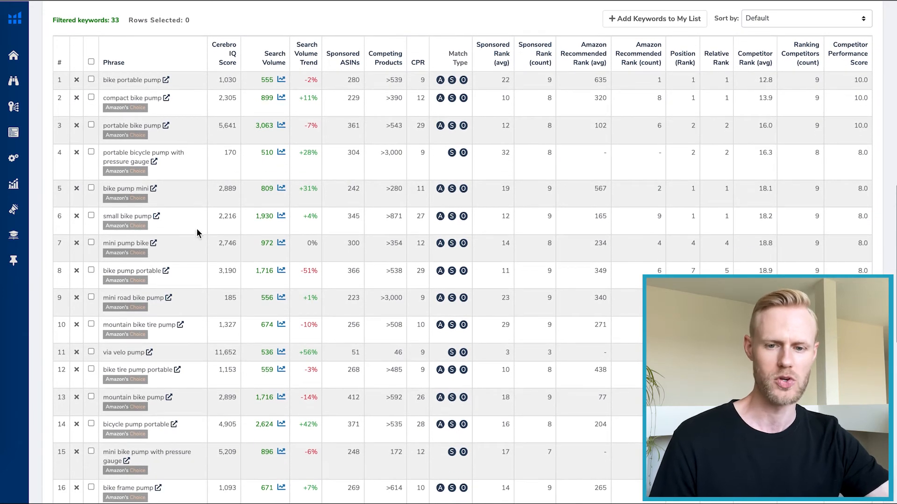
mouse_move(261, 121)
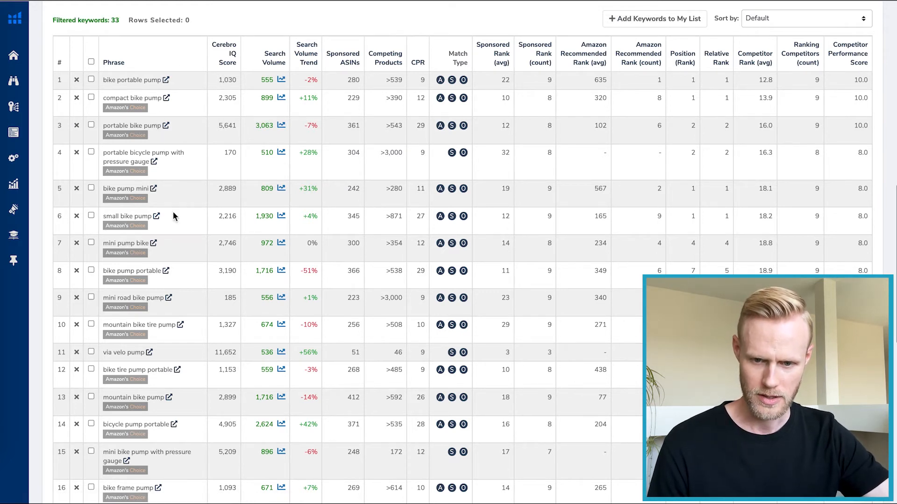
scroll("down", 3)
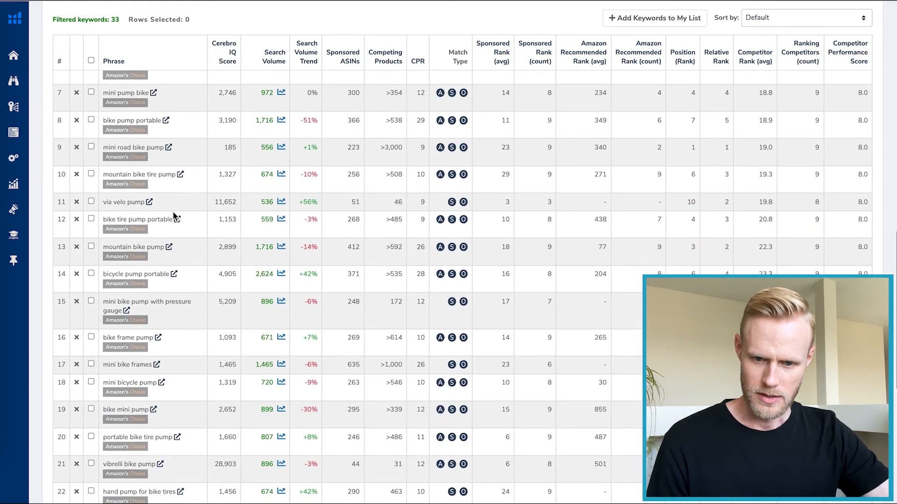
scroll("down", 3)
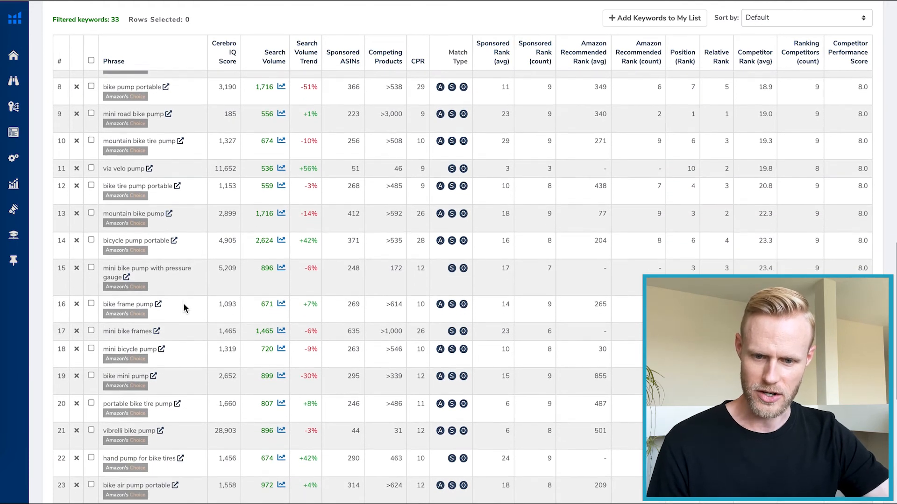
scroll("down", 3)
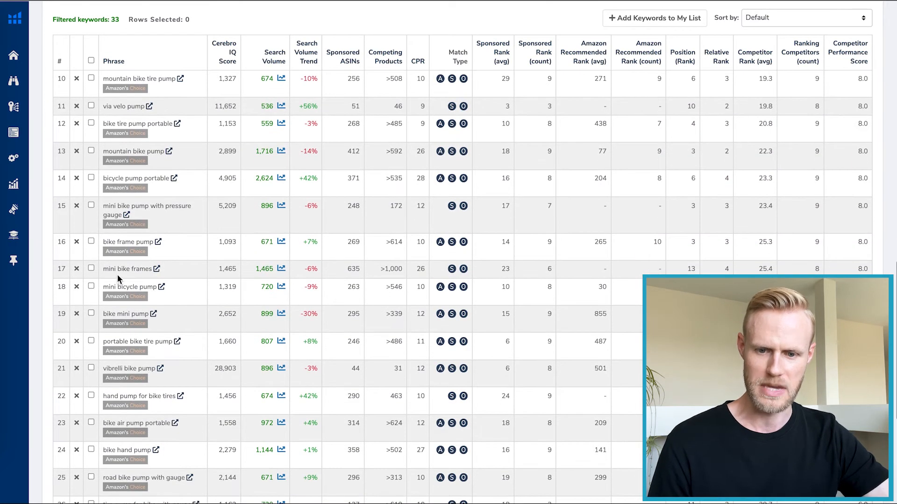
mouse_move(175, 274)
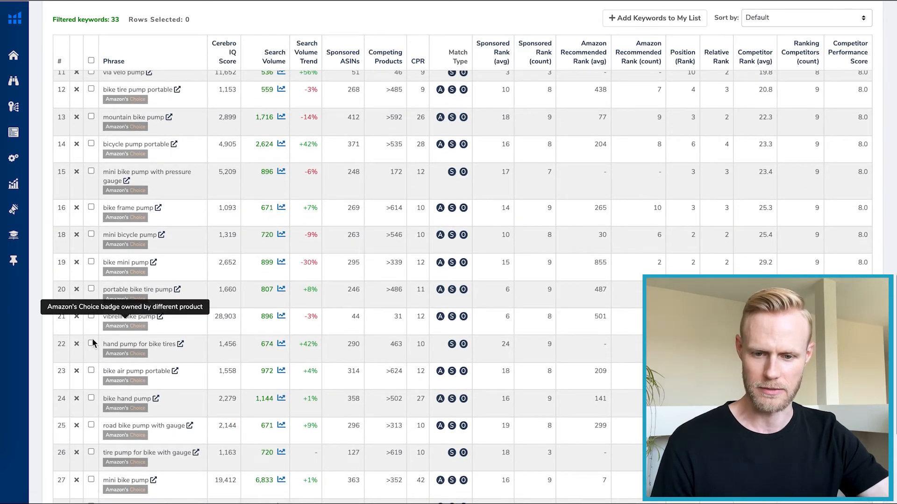
mouse_move(188, 331)
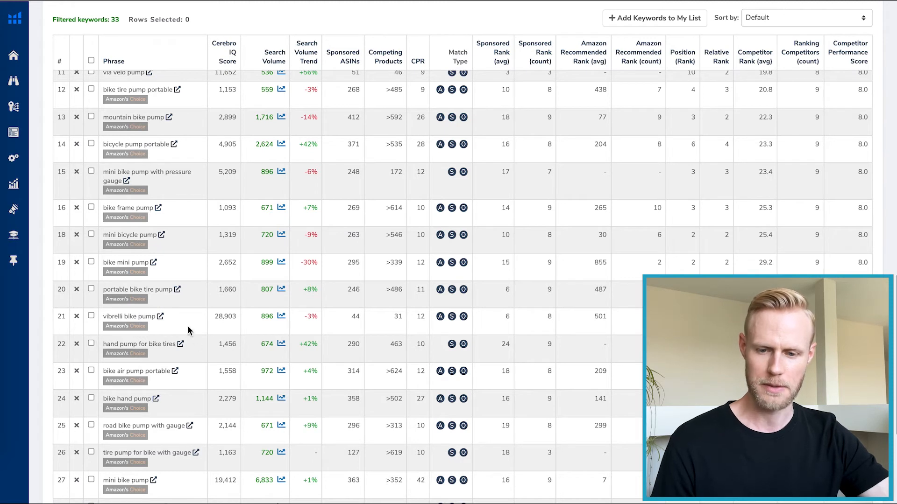
scroll("down", 3)
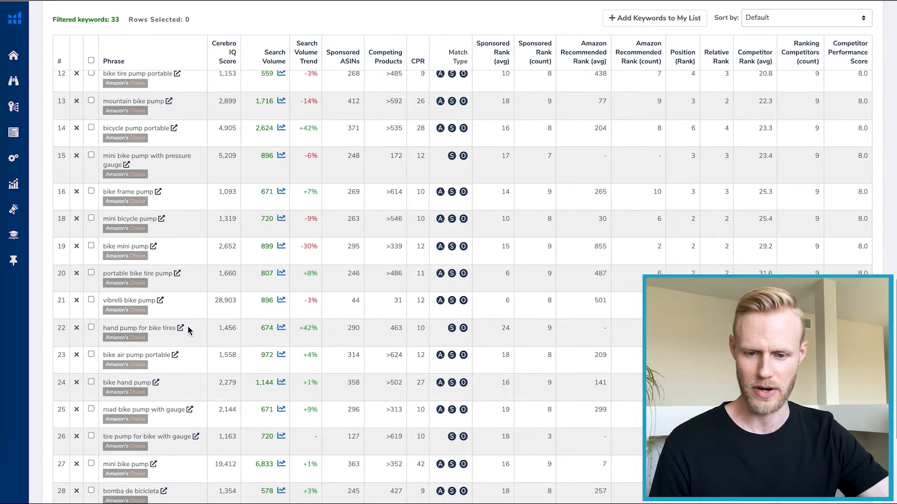
scroll("down", 3)
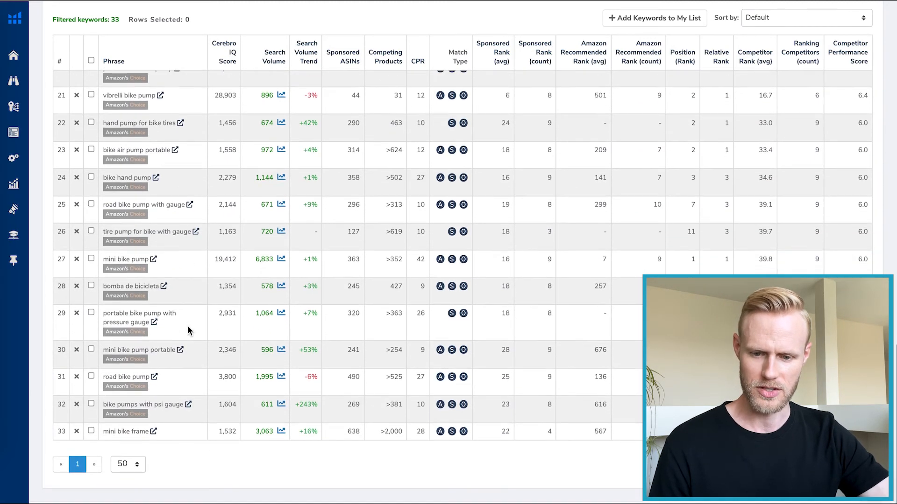
scroll("up", 3)
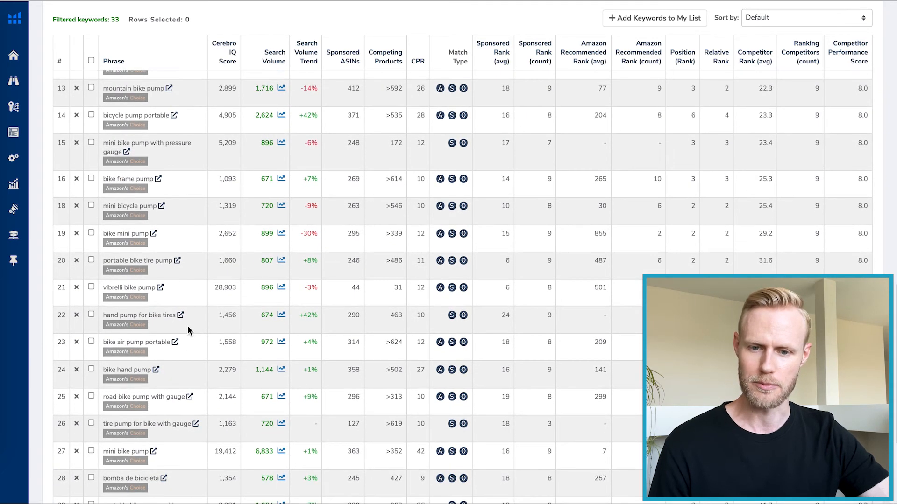
scroll("up", 3)
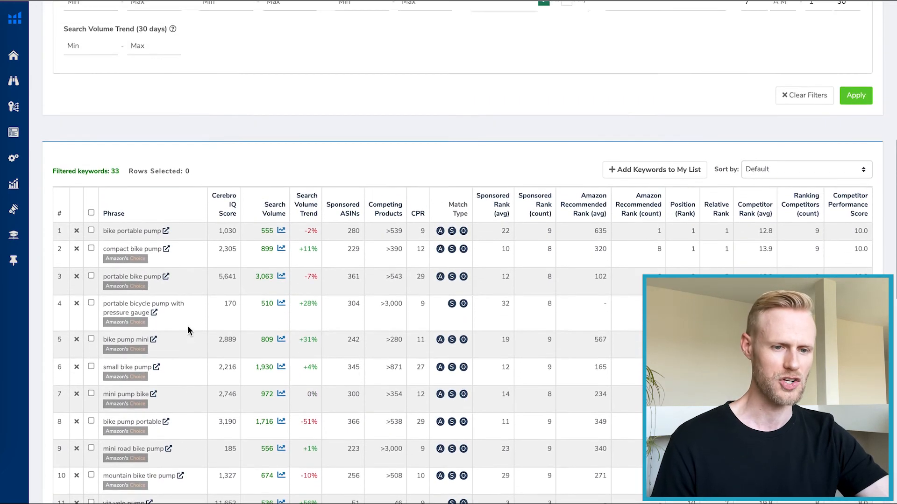
Step: Scroll through the filtered list after excluding presta, velo, schwinn and vibrelli (30 keywords)
scroll("up", 3)
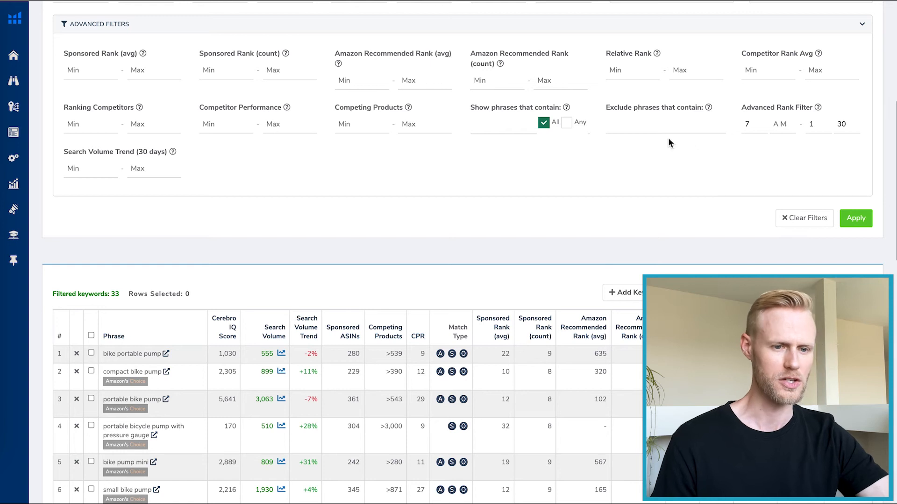
mouse_move(737, 142)
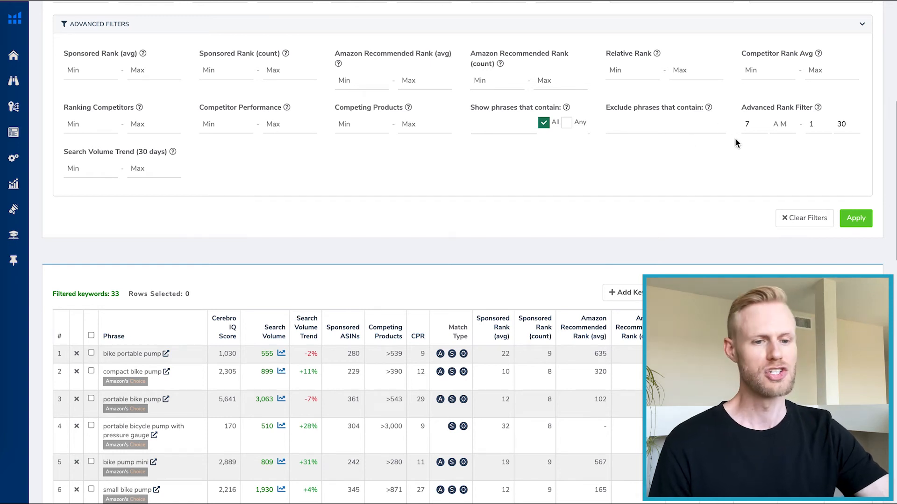
mouse_move(834, 254)
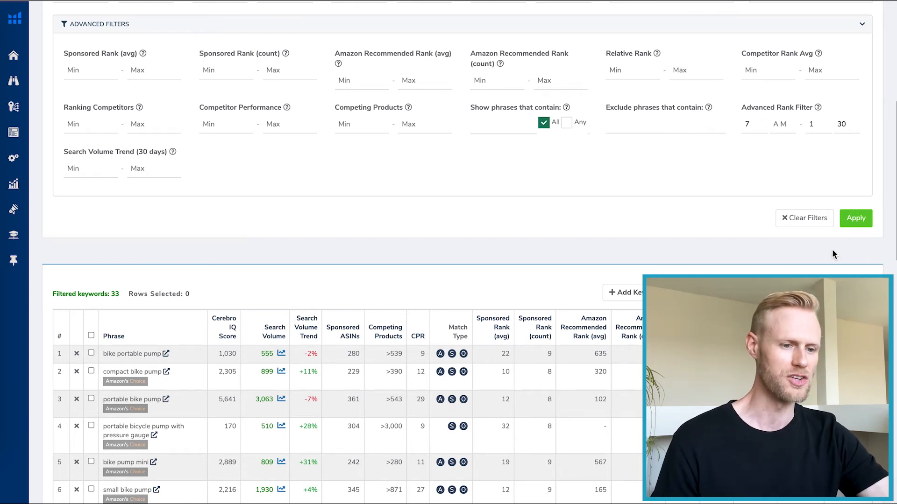
mouse_move(580, 250)
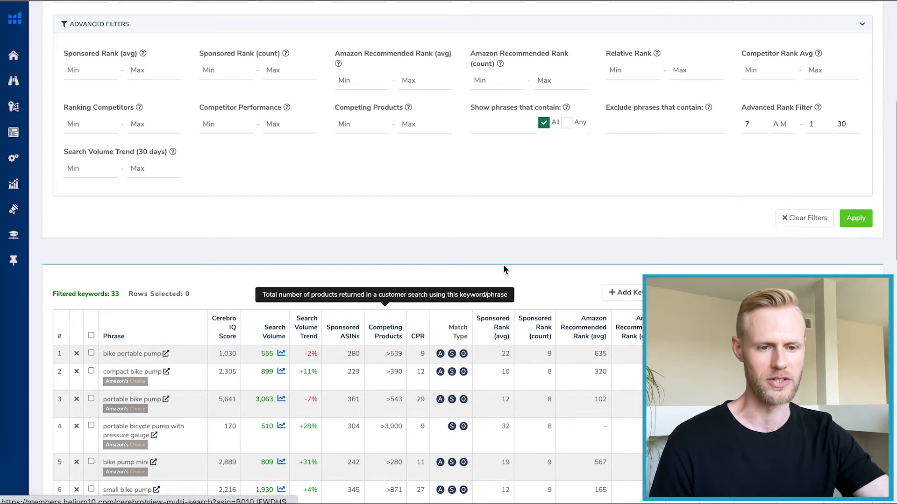
scroll("up", 3)
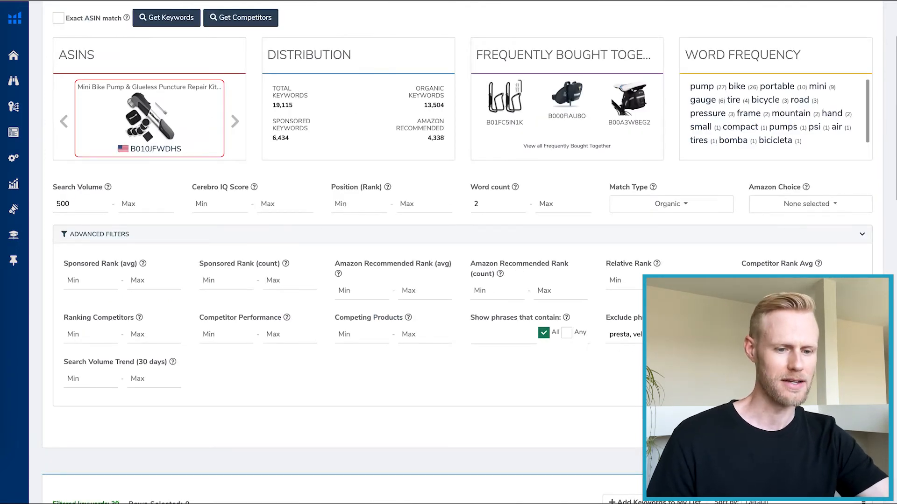
scroll("down", 3)
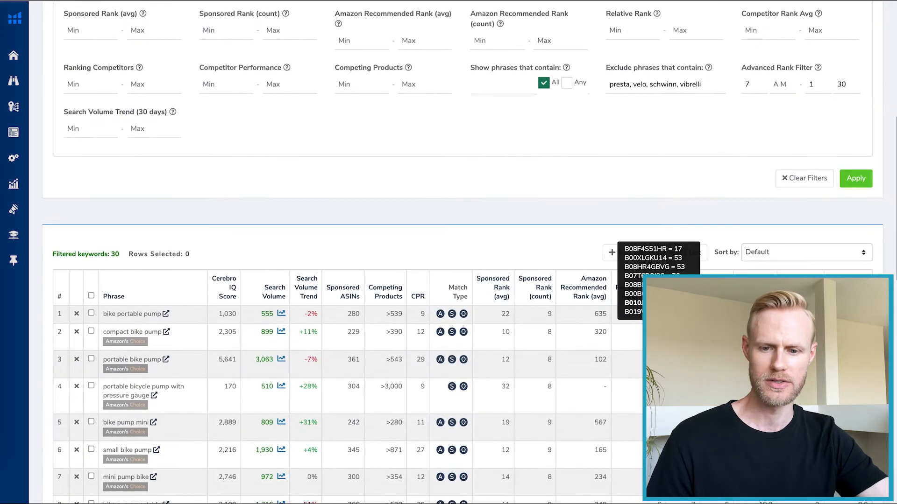
scroll("down", 3)
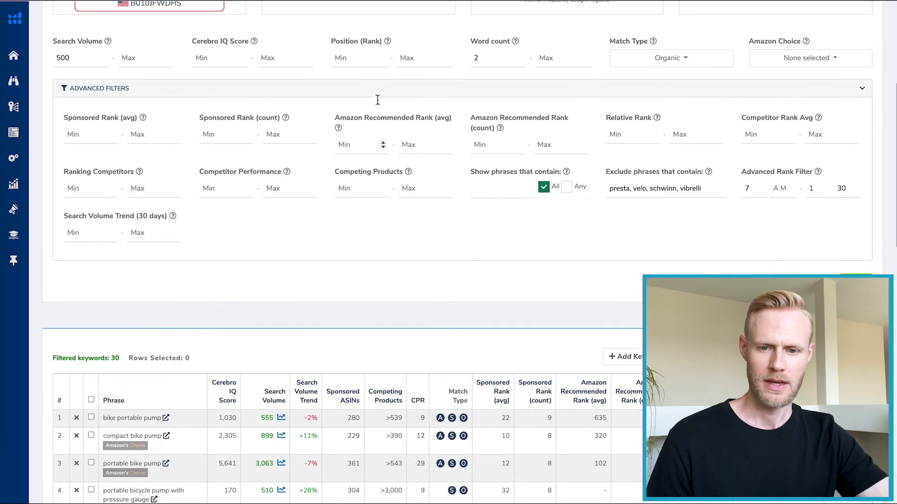
scroll("up", 3)
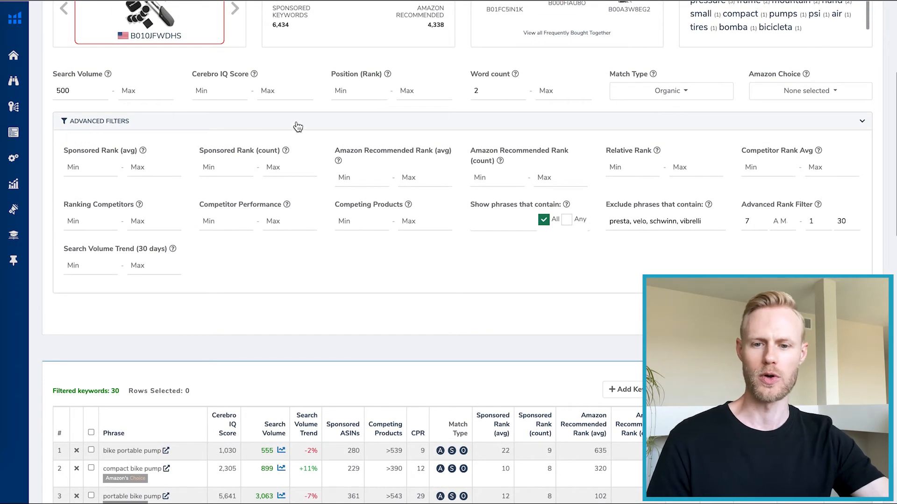
mouse_move(90, 113)
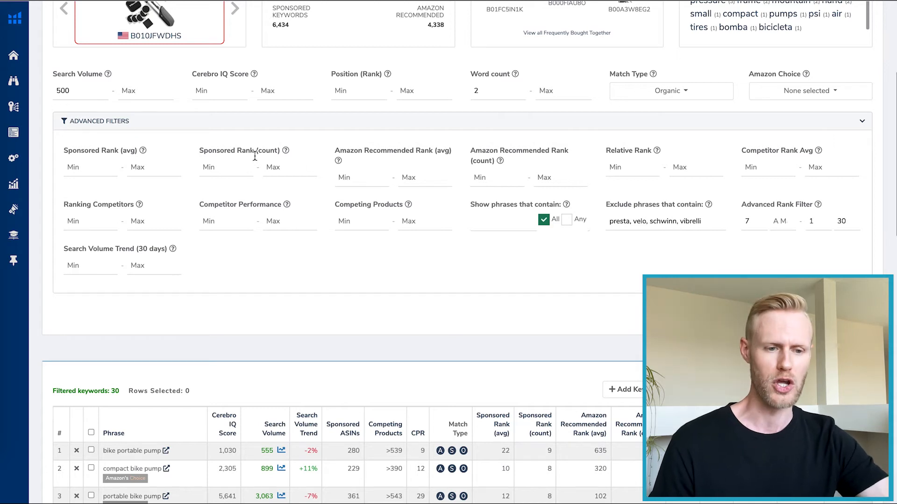
mouse_move(846, 227)
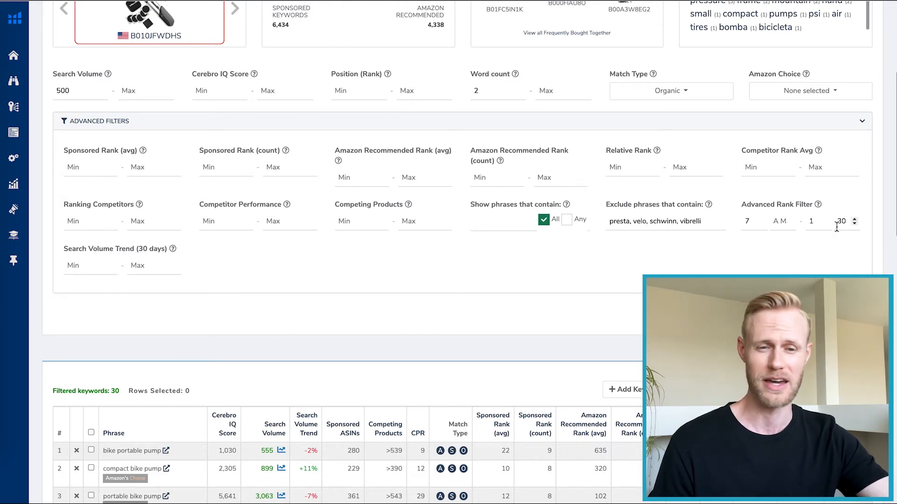
mouse_move(622, 261)
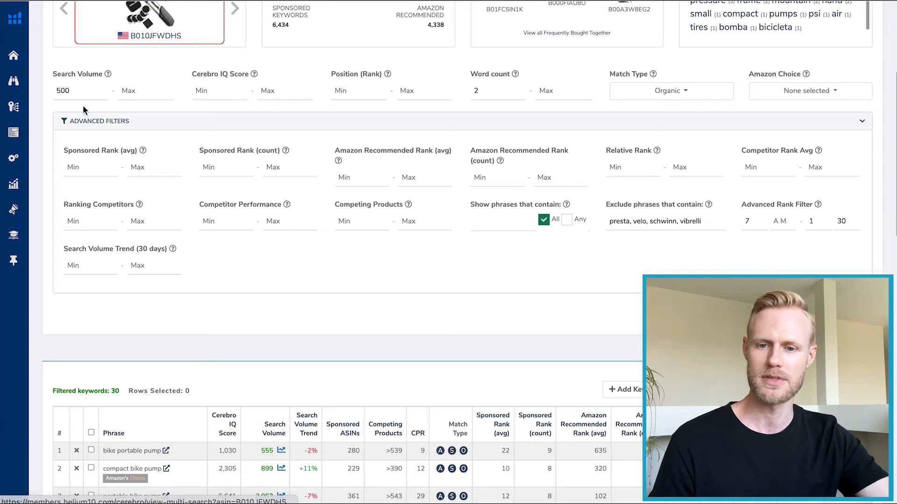
mouse_move(374, 245)
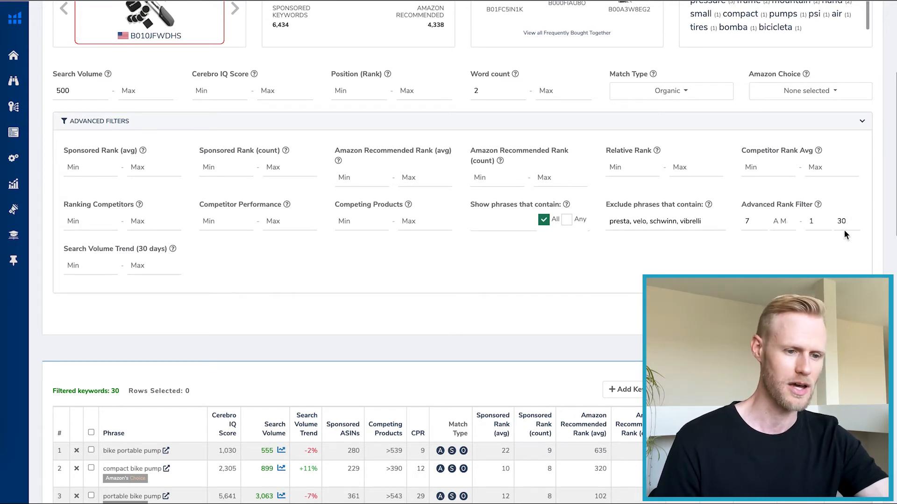
mouse_move(554, 287)
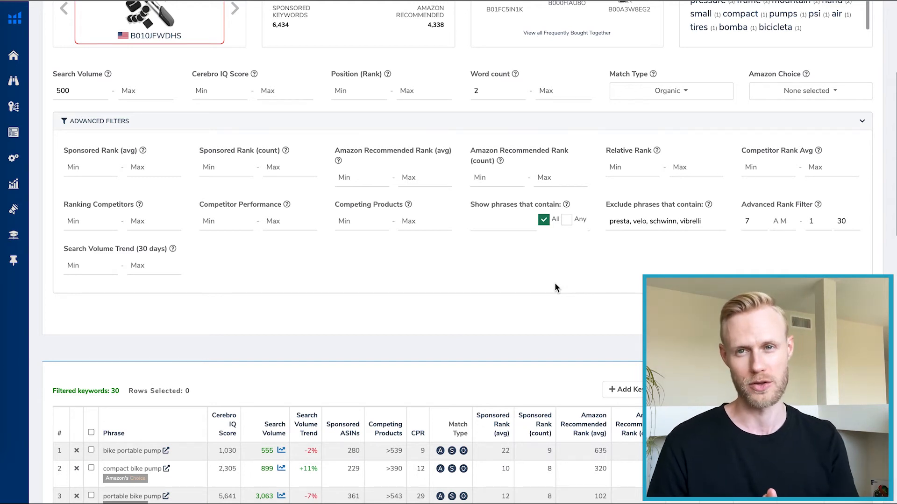
scroll("up", 3)
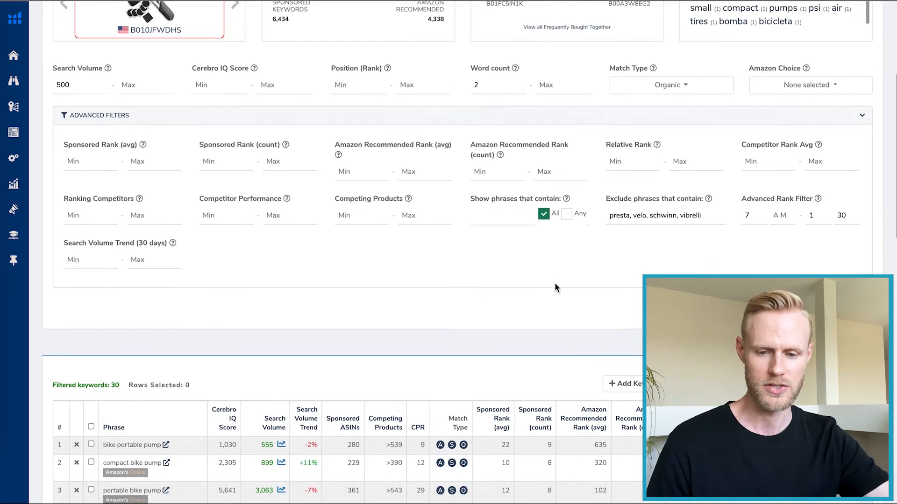
scroll("down", 3)
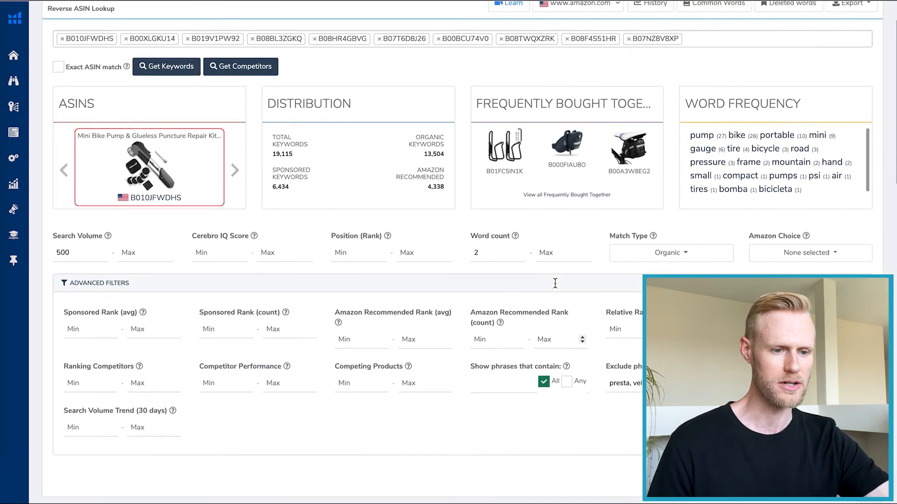
scroll("up", 3)
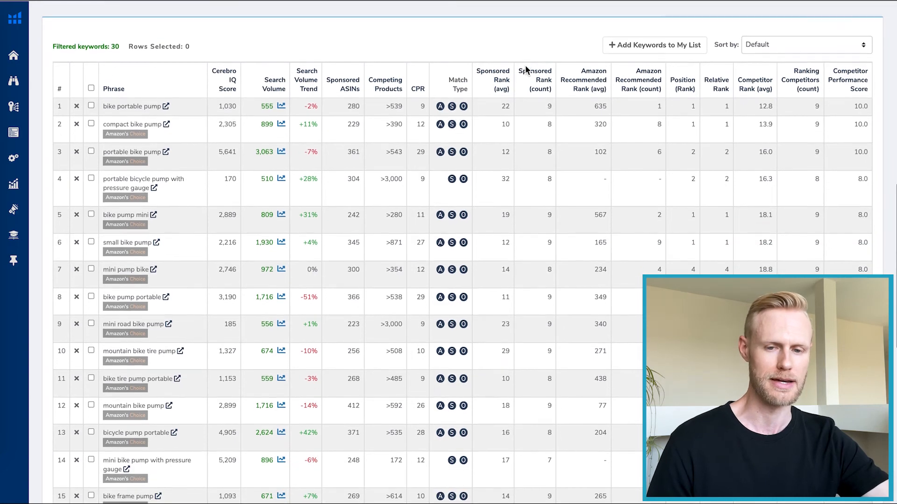
mouse_move(535, 75)
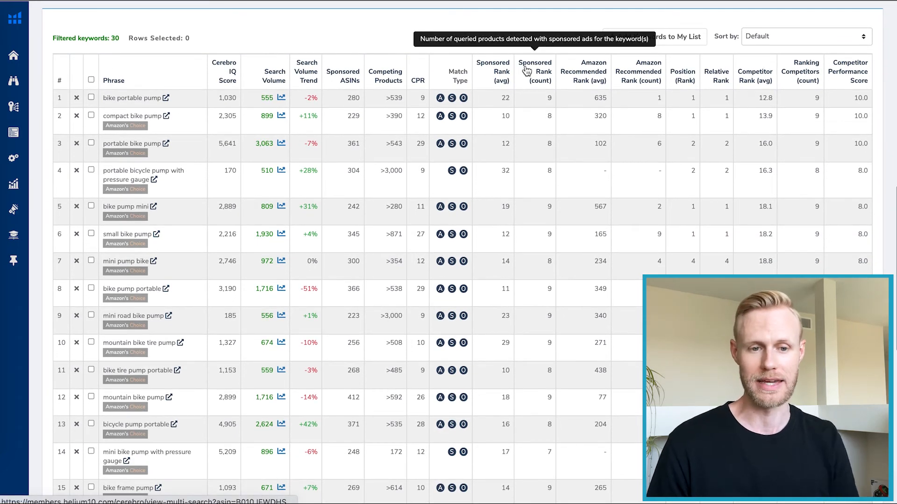
mouse_move(401, 169)
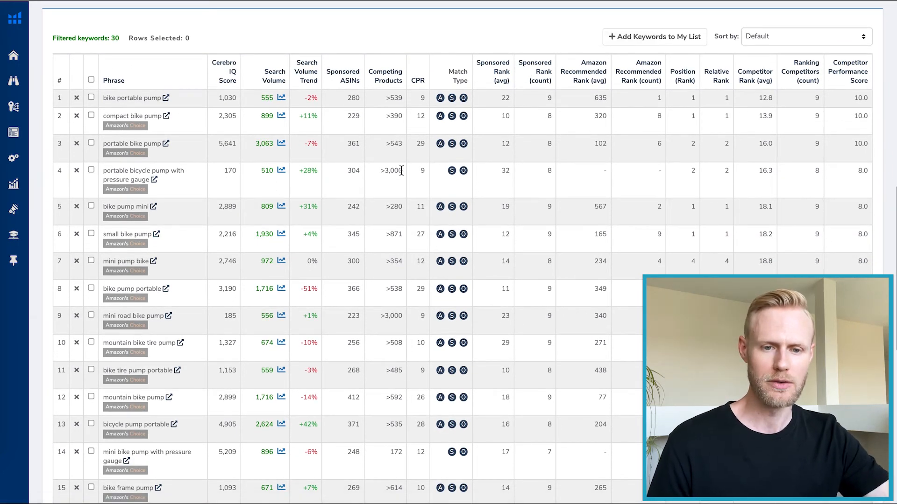
mouse_move(391, 170)
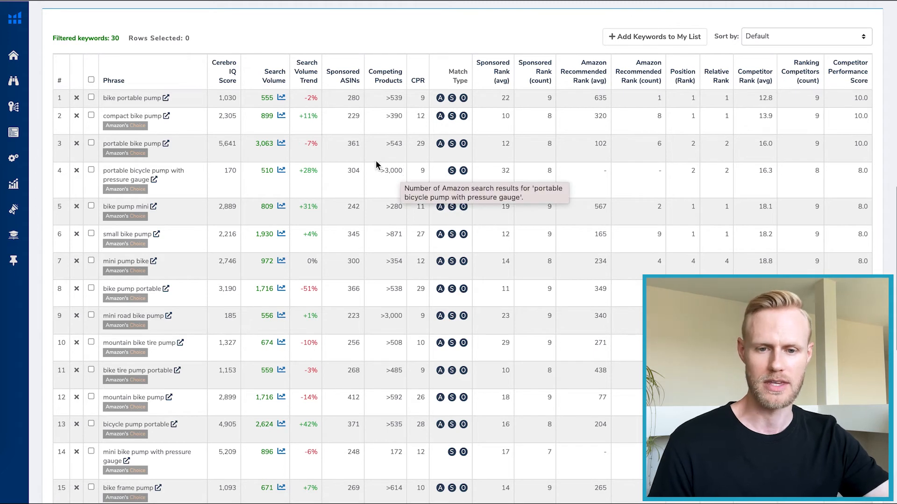
mouse_move(254, 77)
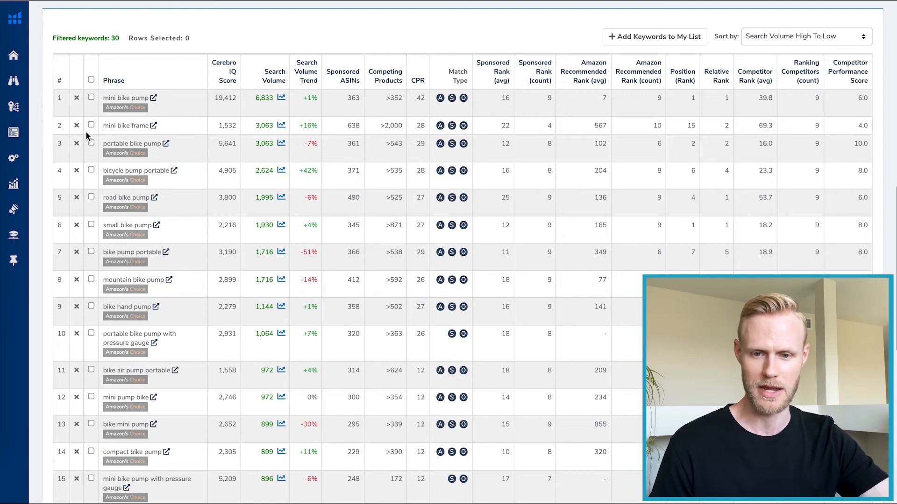
left_click(76, 125)
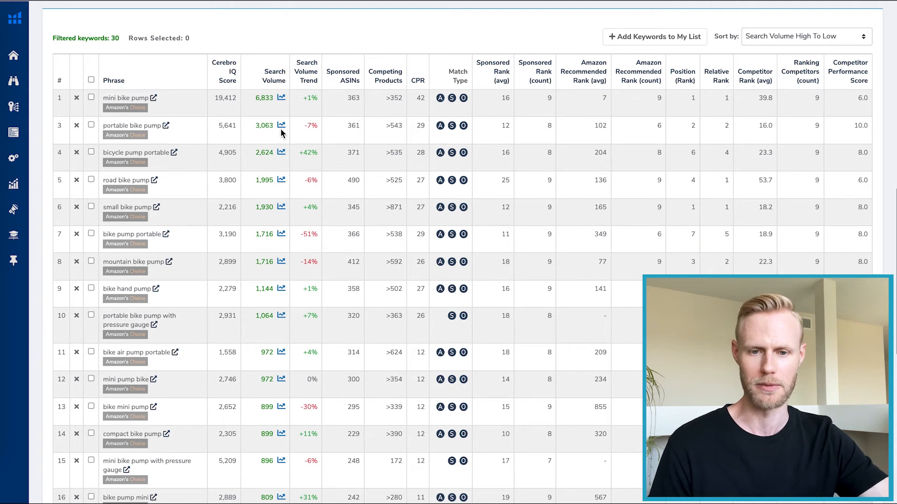
mouse_move(277, 136)
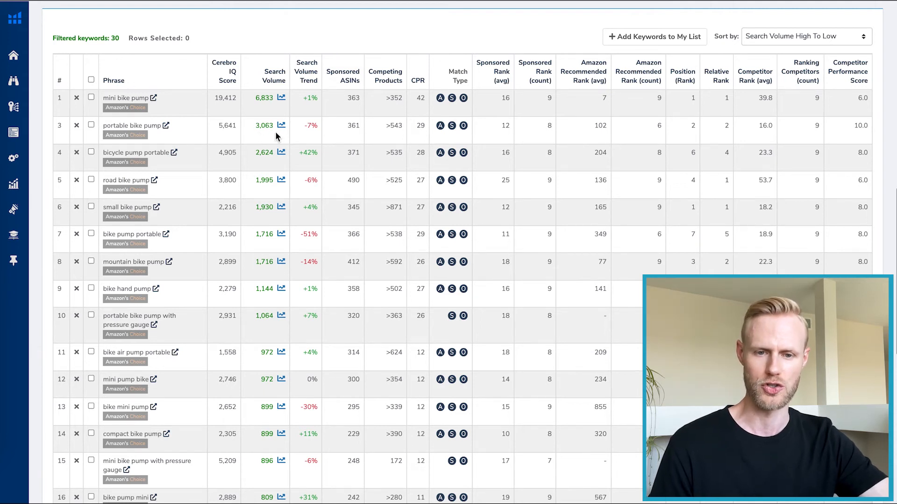
mouse_move(342, 122)
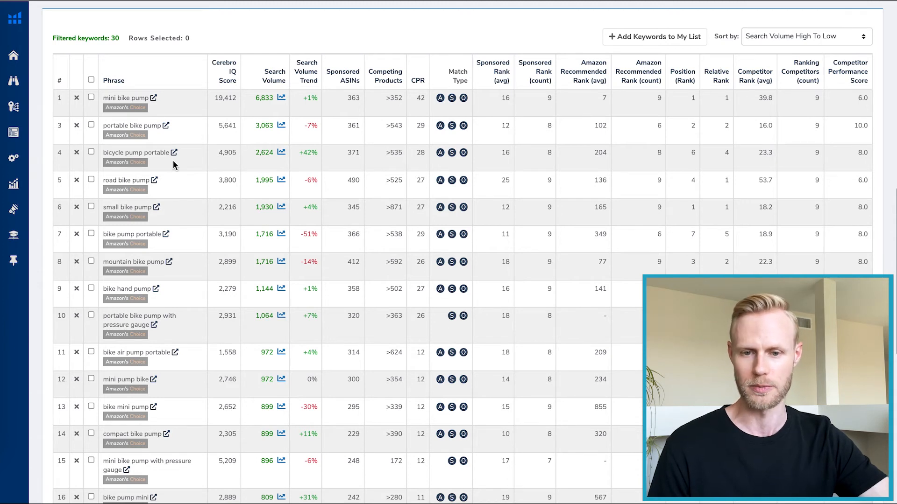
mouse_move(254, 162)
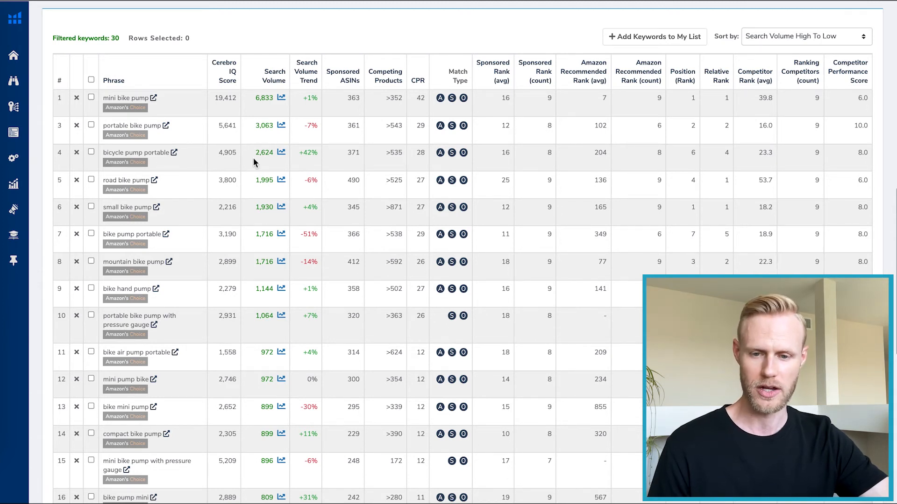
mouse_move(206, 235)
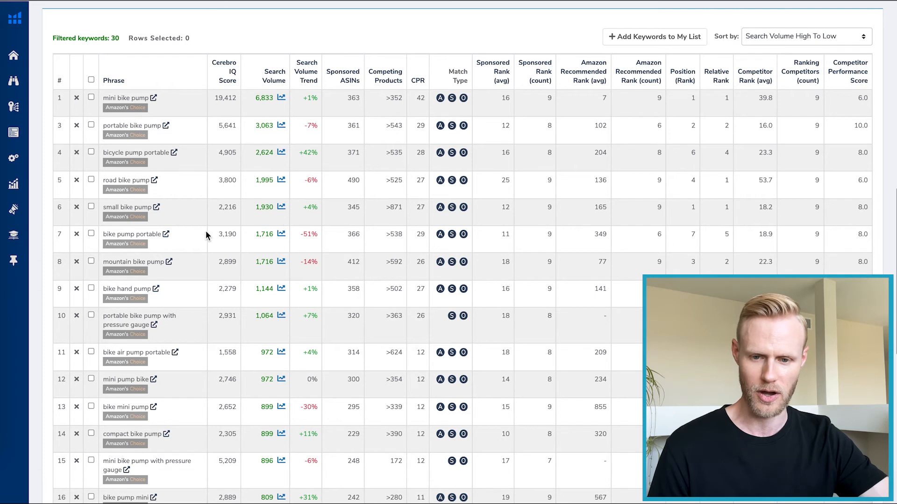
scroll("up", 3)
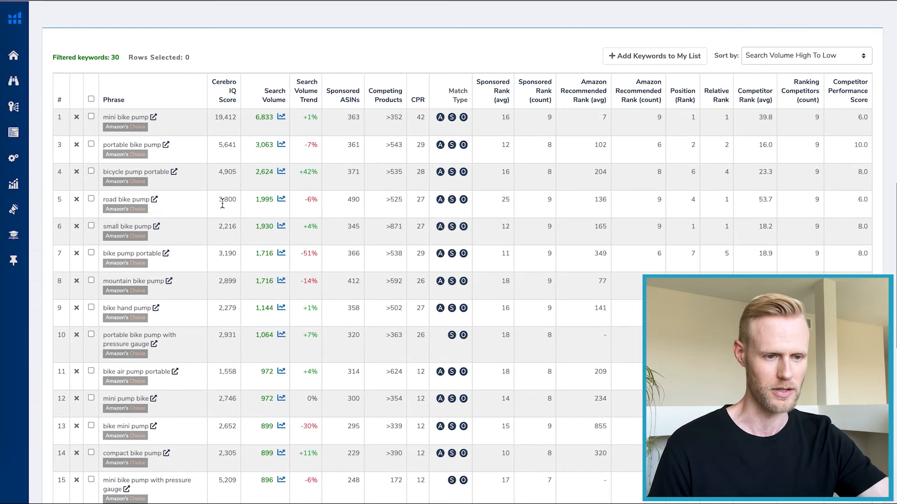
mouse_move(703, 248)
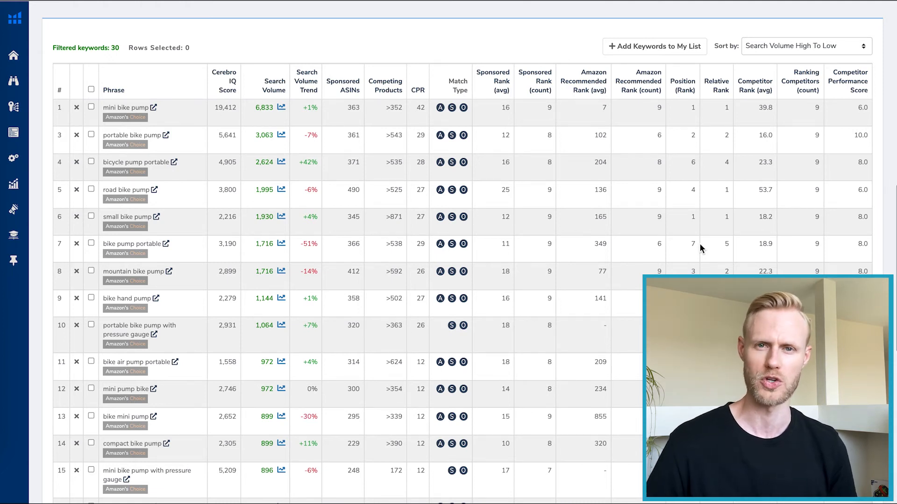
mouse_move(554, 209)
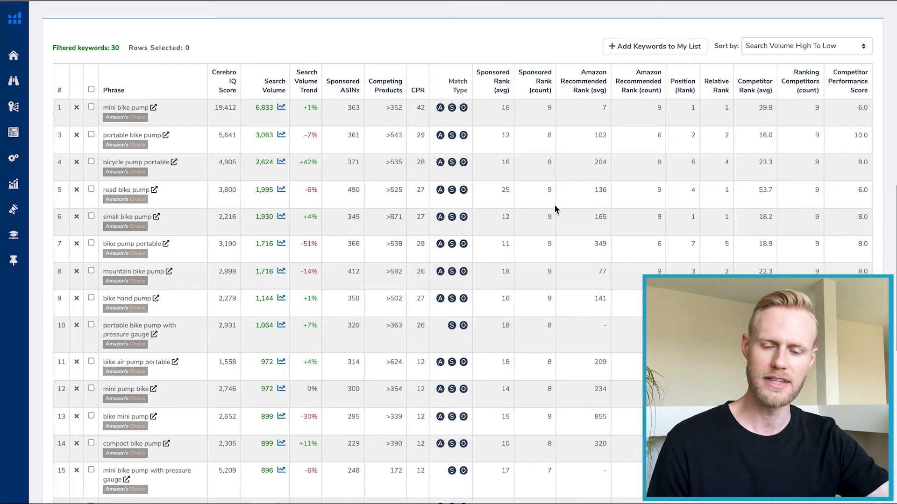
mouse_move(321, 146)
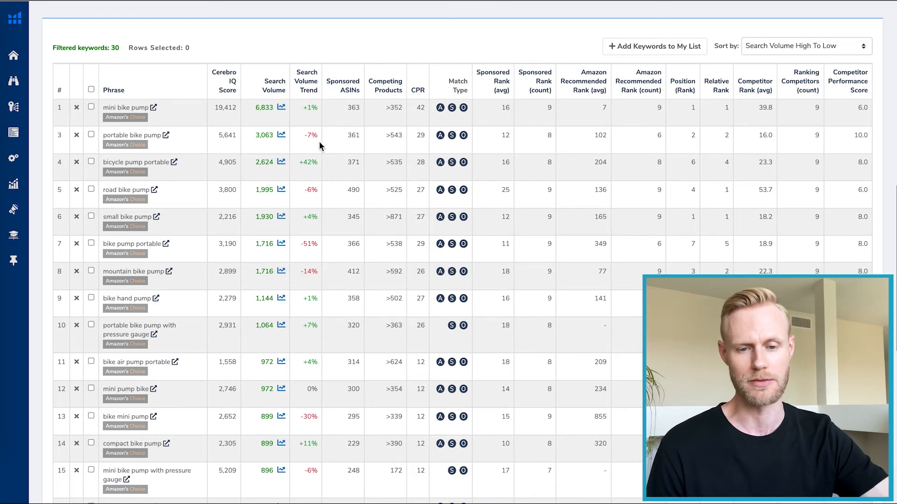
mouse_move(590, 198)
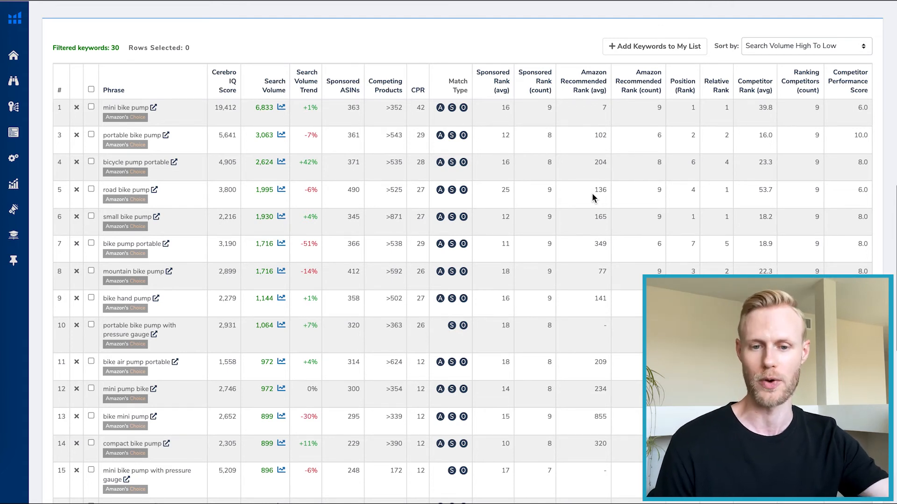
mouse_move(423, 150)
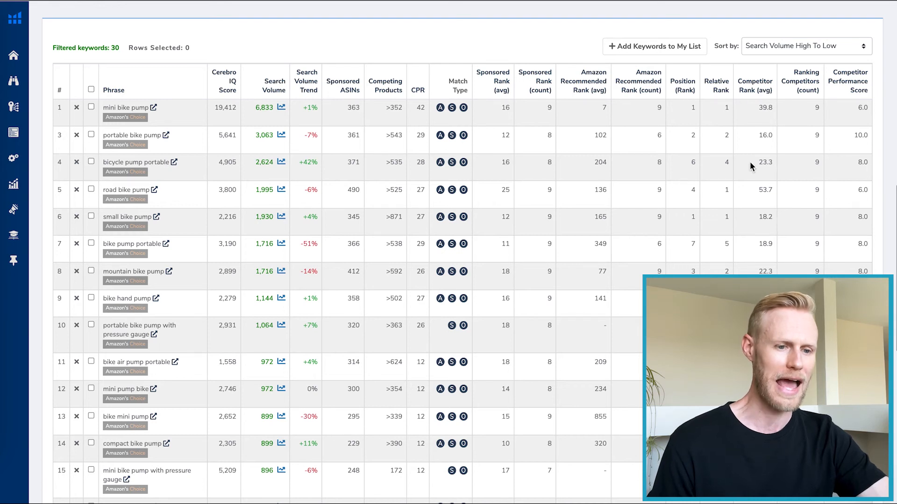
mouse_move(776, 139)
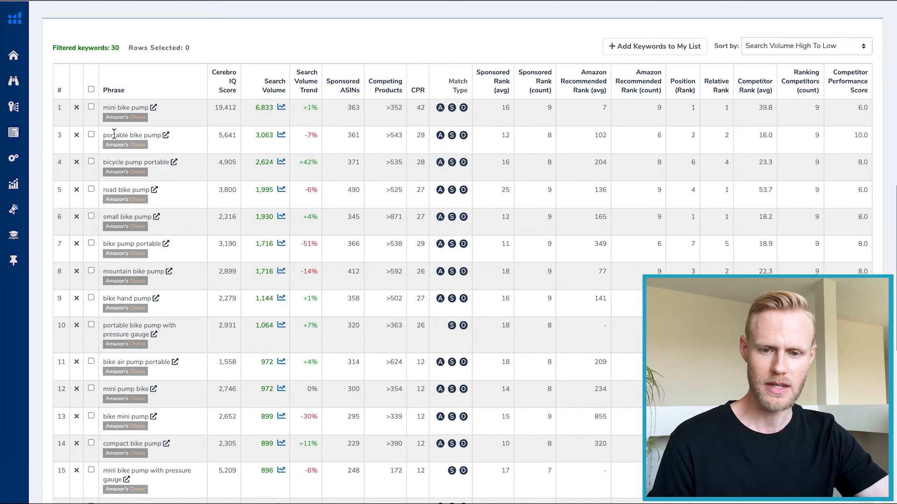
mouse_move(765, 143)
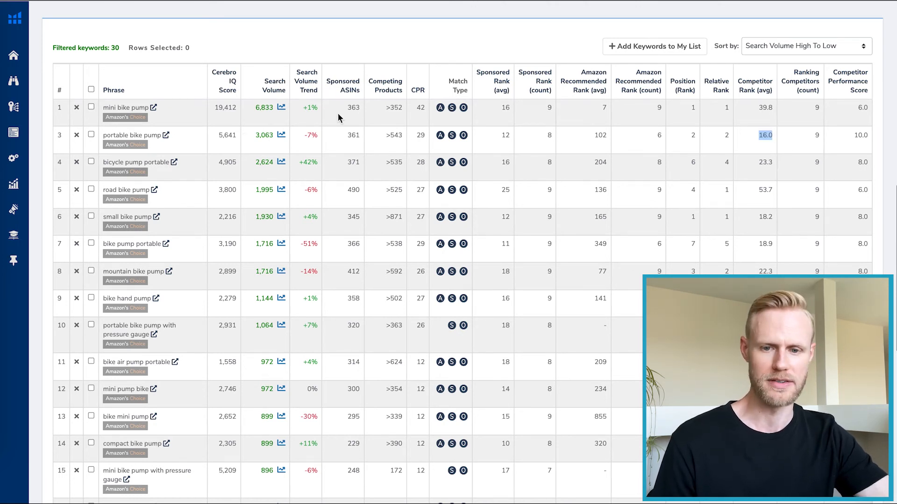
left_click(765, 107)
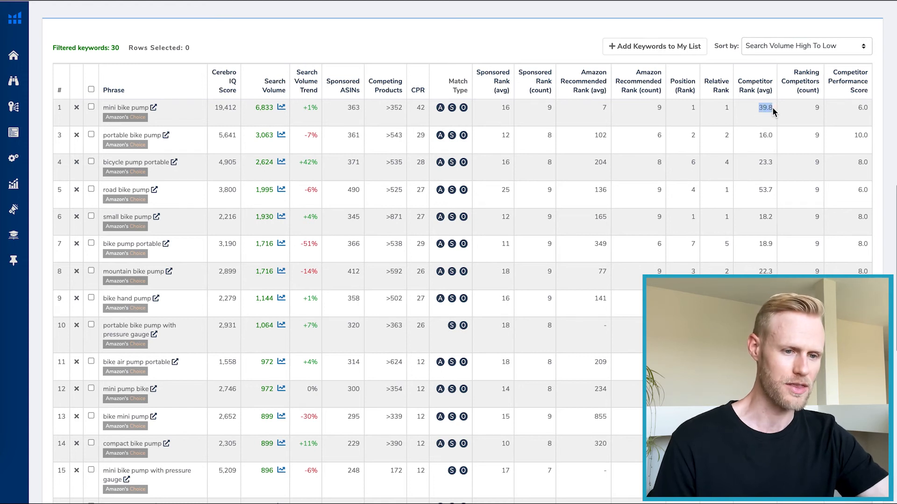
mouse_move(345, 128)
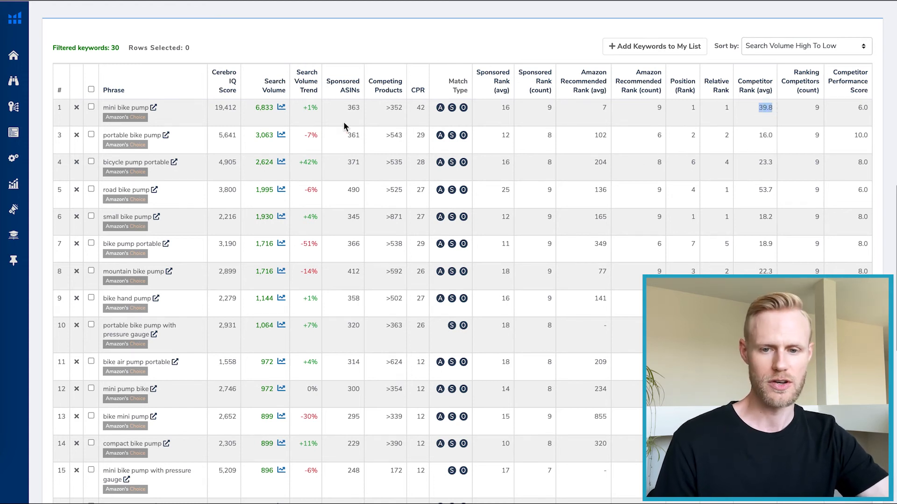
mouse_move(513, 149)
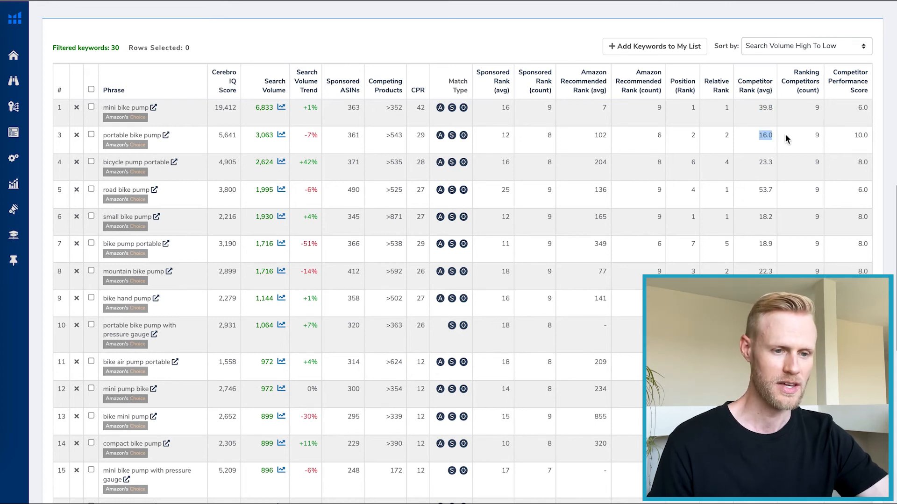
mouse_move(749, 142)
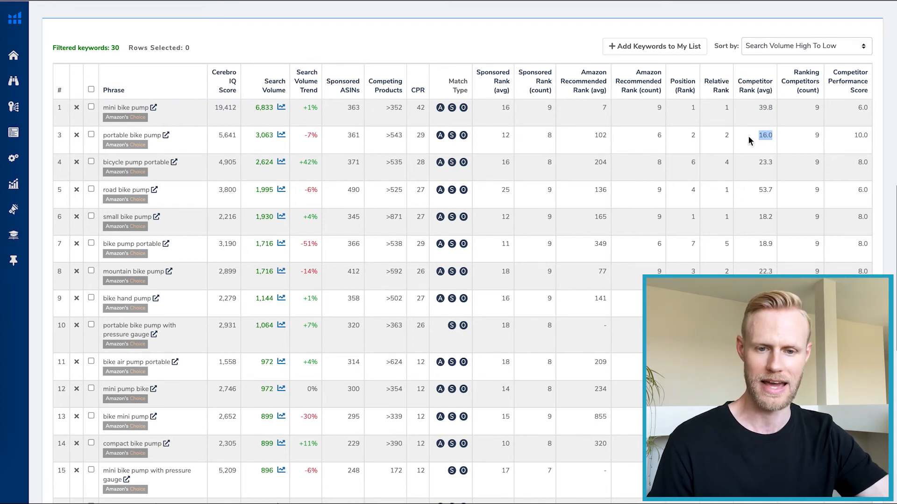
mouse_move(264, 144)
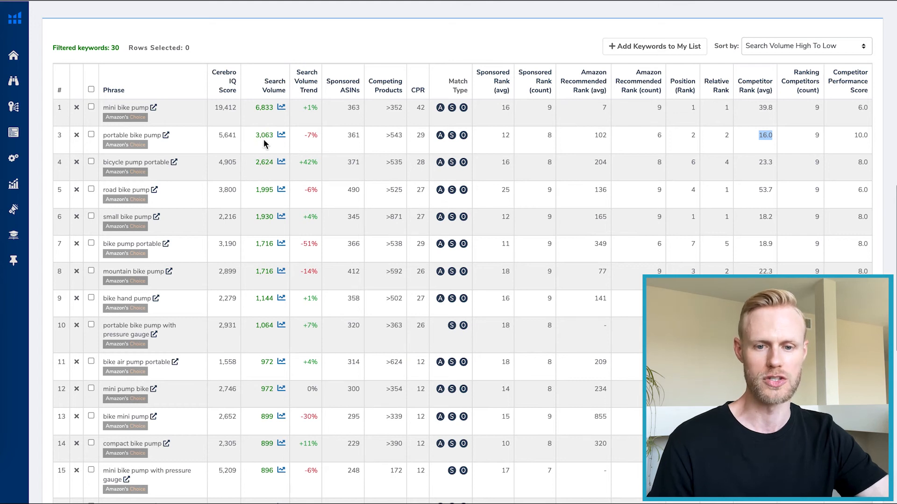
mouse_move(735, 168)
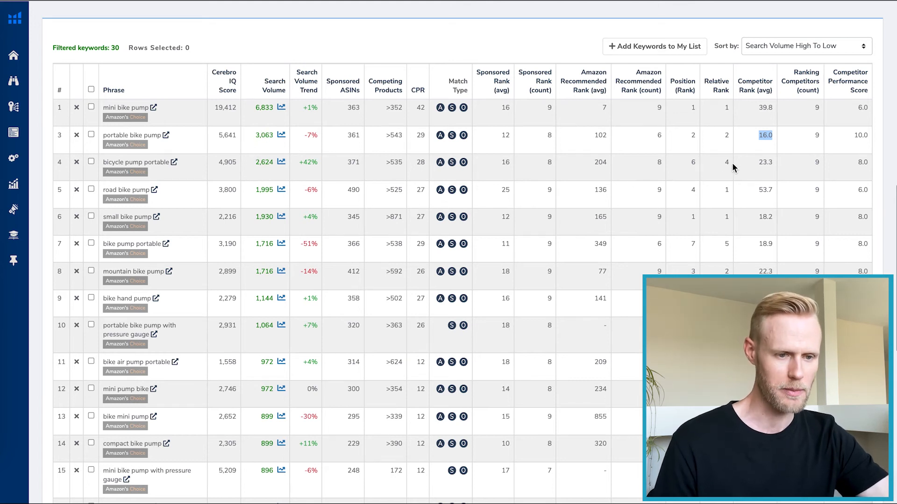
mouse_move(479, 172)
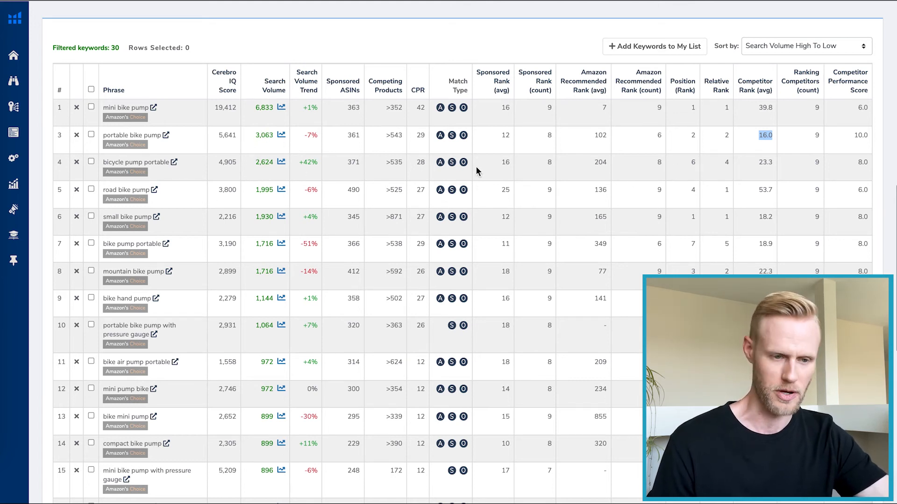
mouse_move(166, 204)
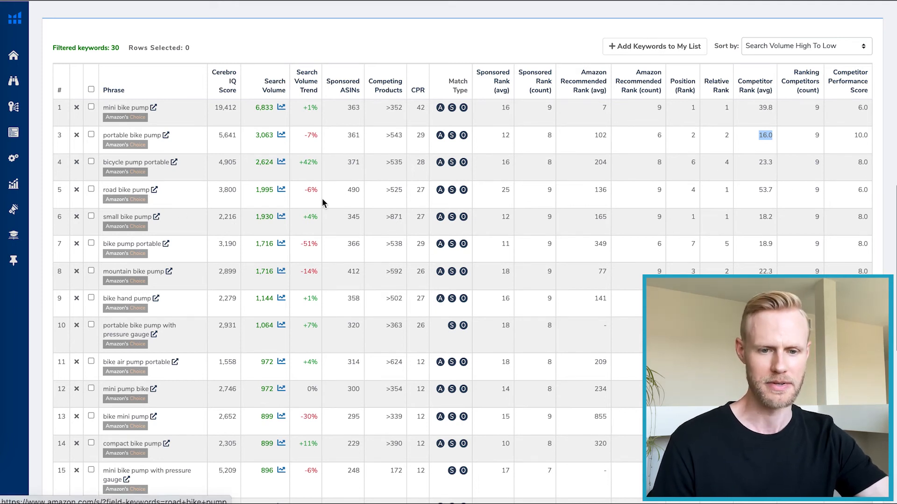
mouse_move(769, 195)
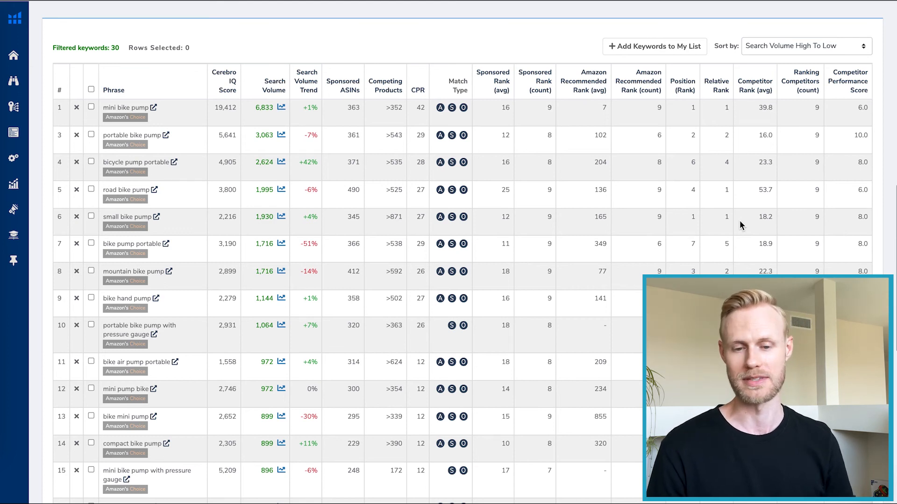
mouse_move(208, 321)
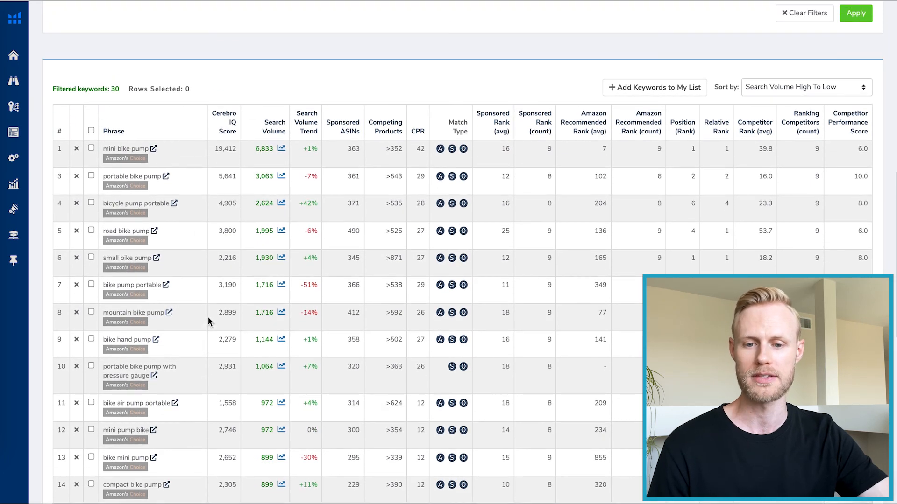
mouse_move(125, 159)
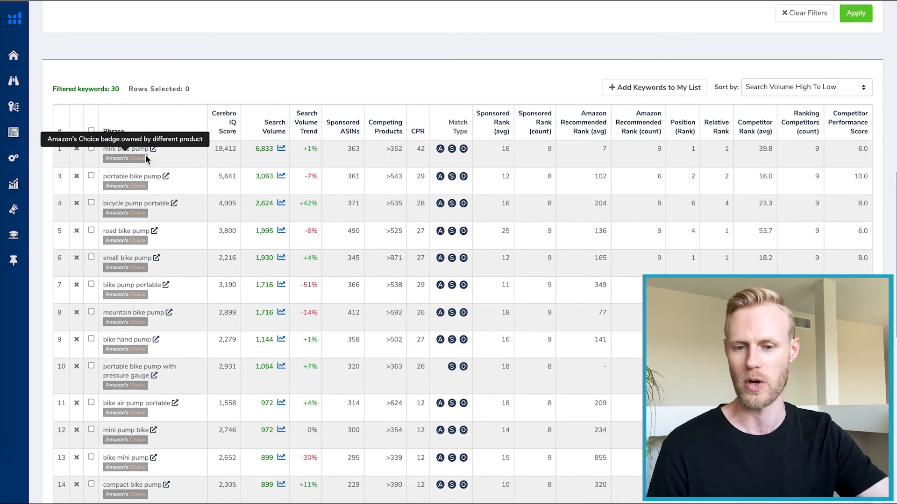
mouse_move(302, 259)
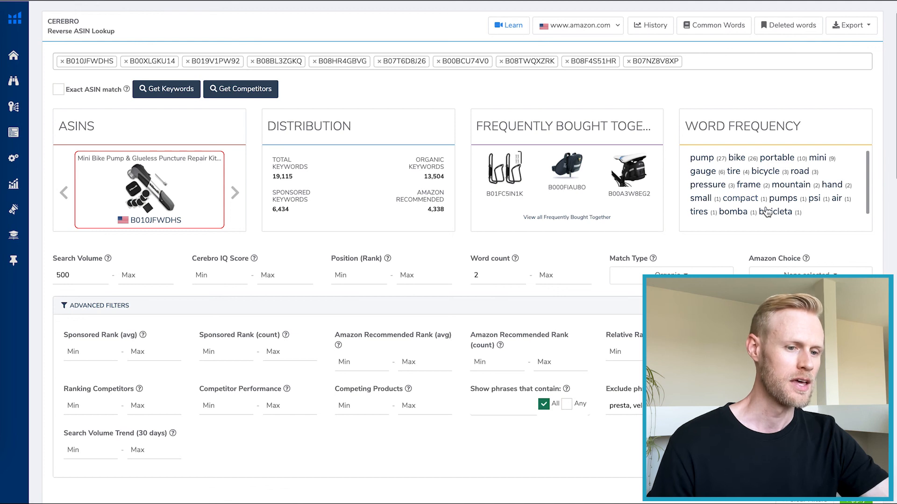
mouse_move(712, 170)
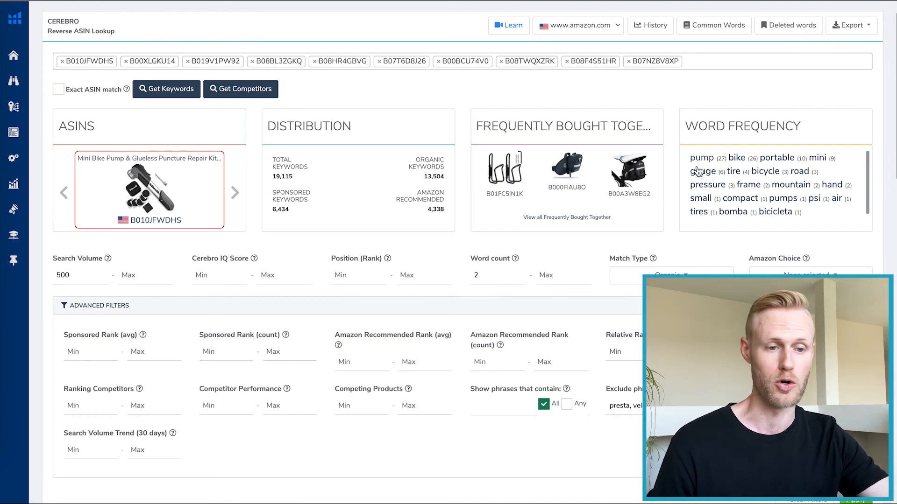
mouse_move(727, 169)
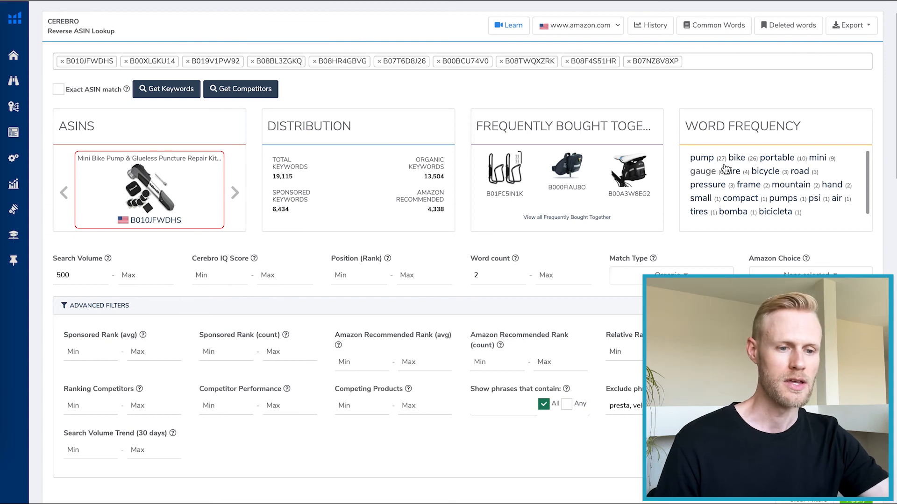
mouse_move(713, 174)
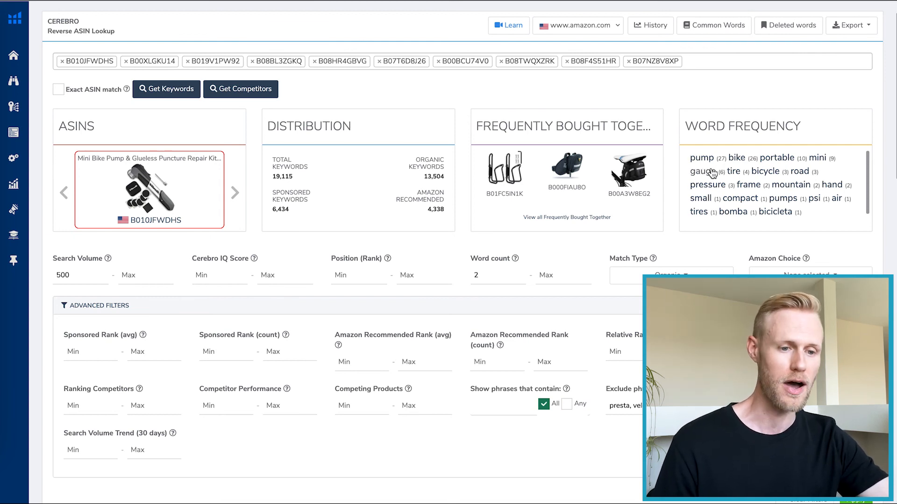
mouse_move(801, 184)
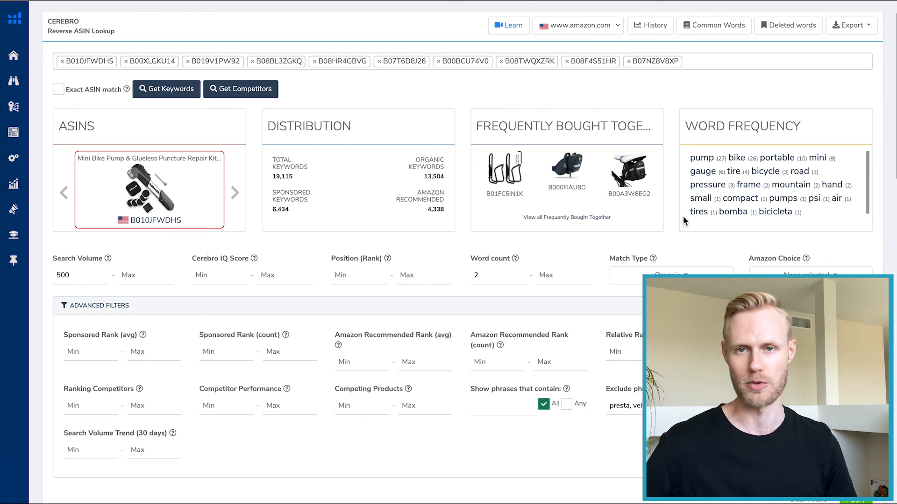
scroll("down", 3)
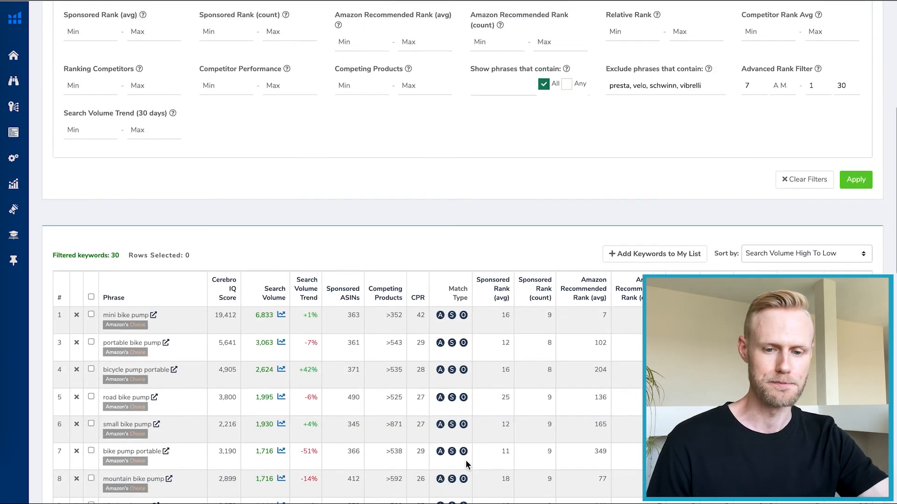
scroll("down", 3)
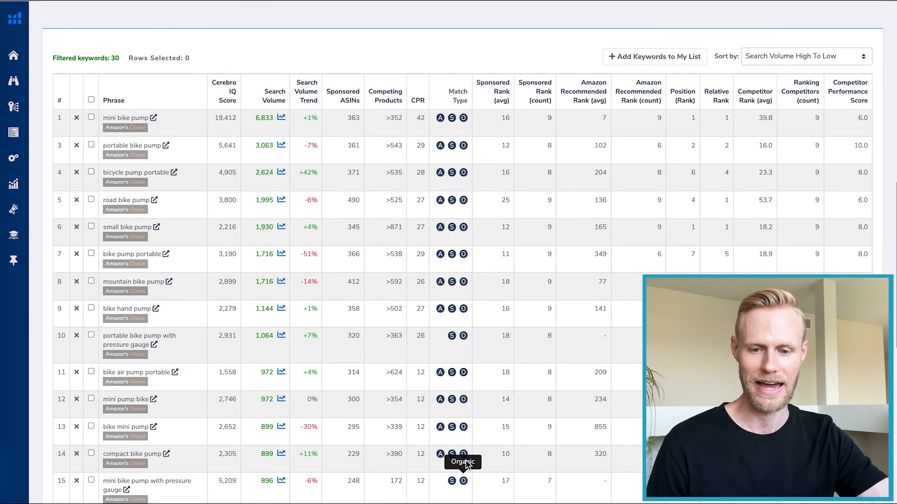